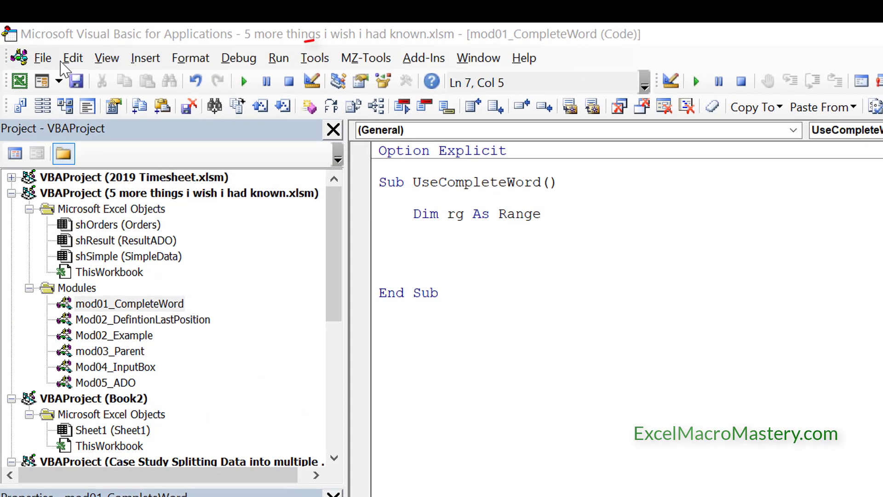
Type rg.Cells in UseCompleteWord, letting IntelliSense complete the Cells property.
click(72, 58)
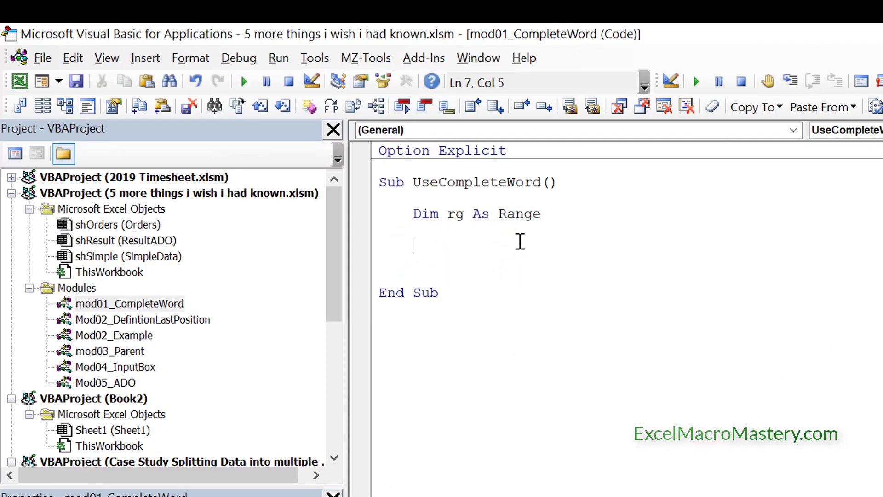
text(rg)
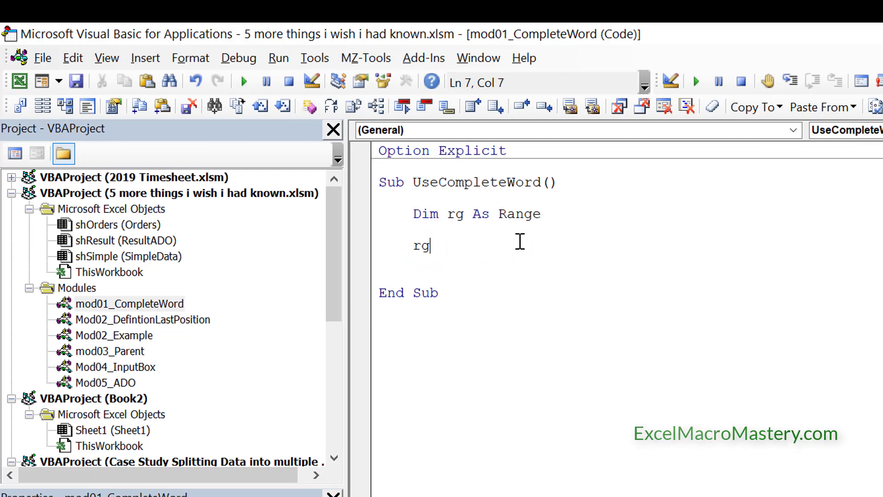
text(.)
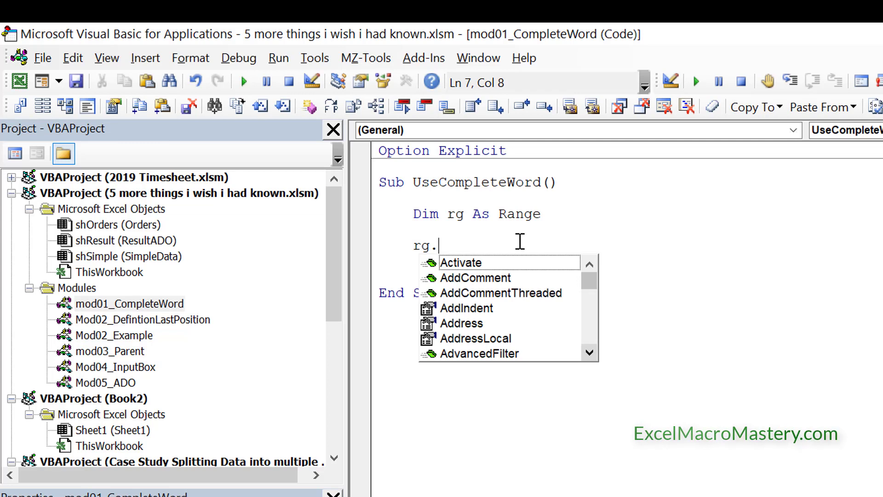
text(c)
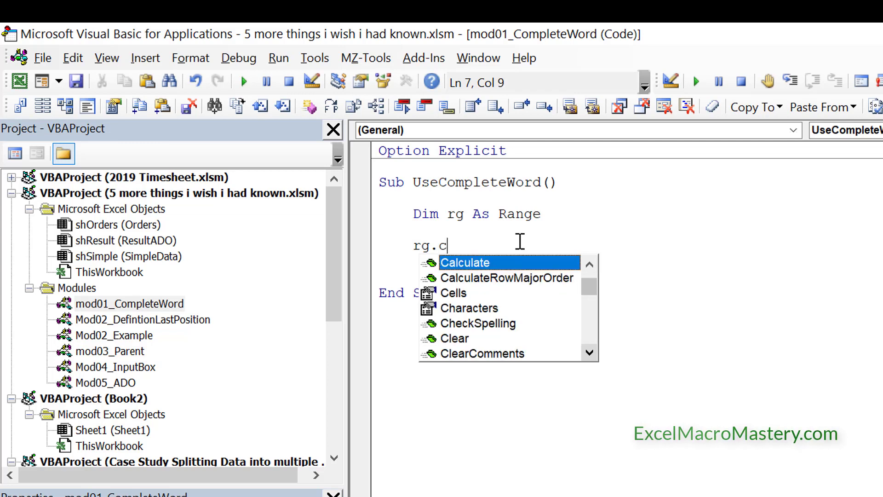
text(e)
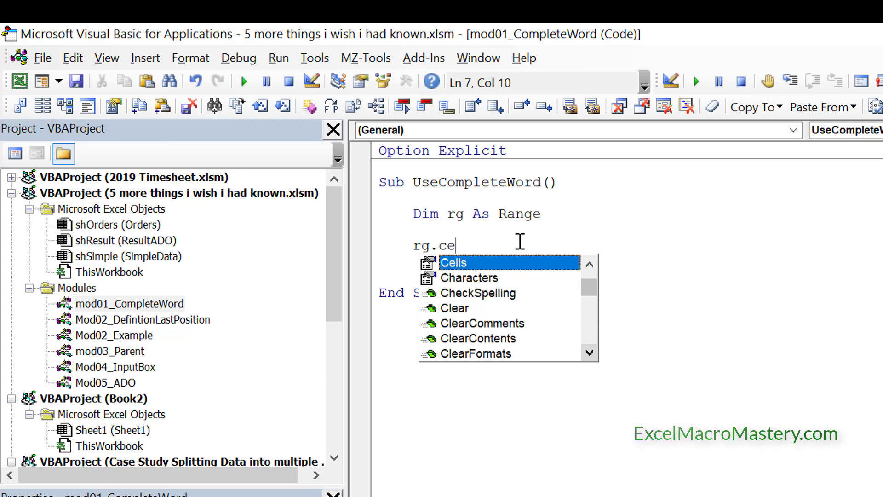
key(Tab)
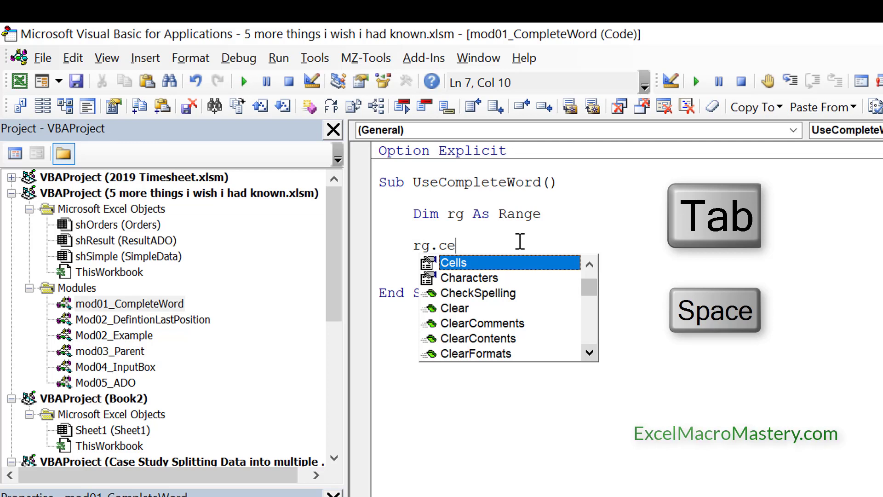
key(Tab)
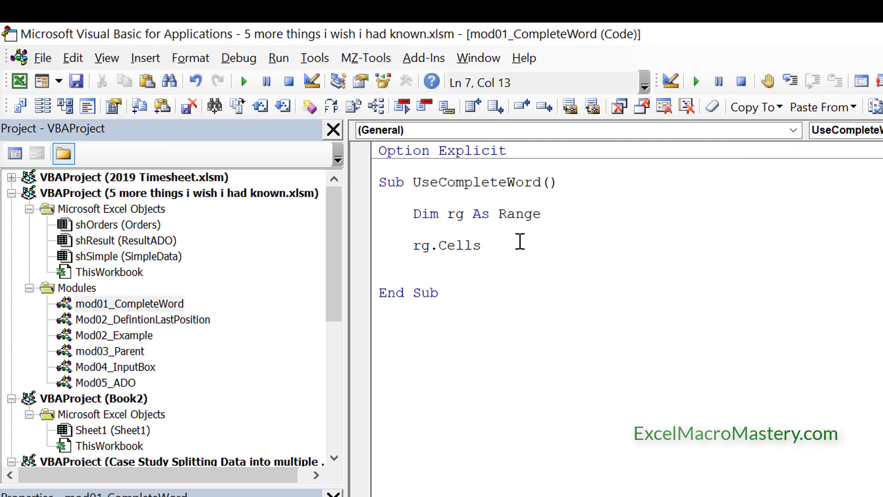
click(479, 244)
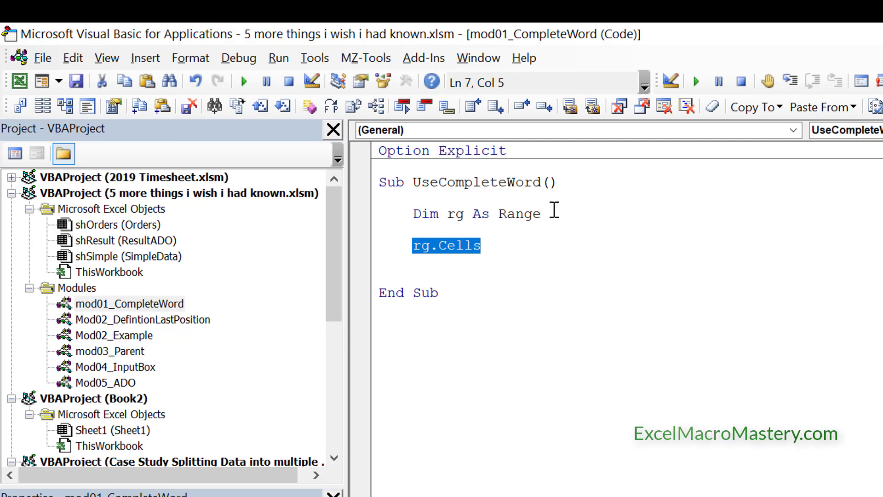
Replace rg.Cells with Timer, completing the word from the Ctrl+Space suggestion list.
text(ti)
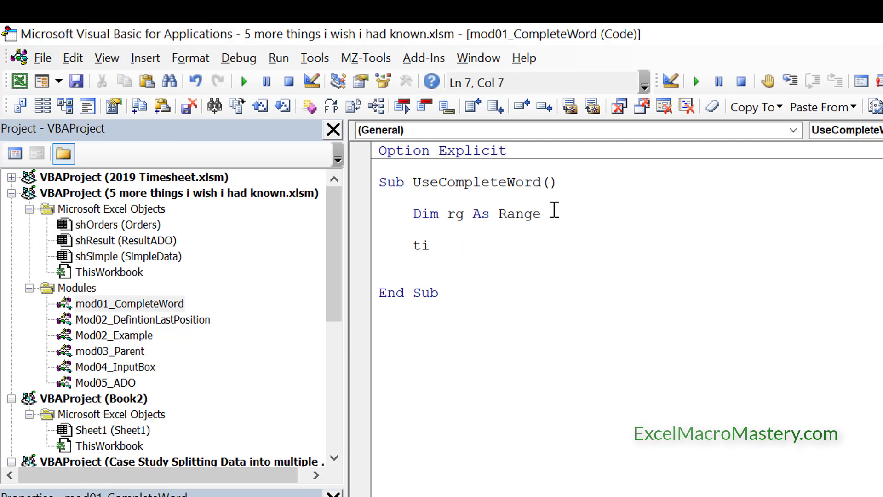
key(ctrl+space)
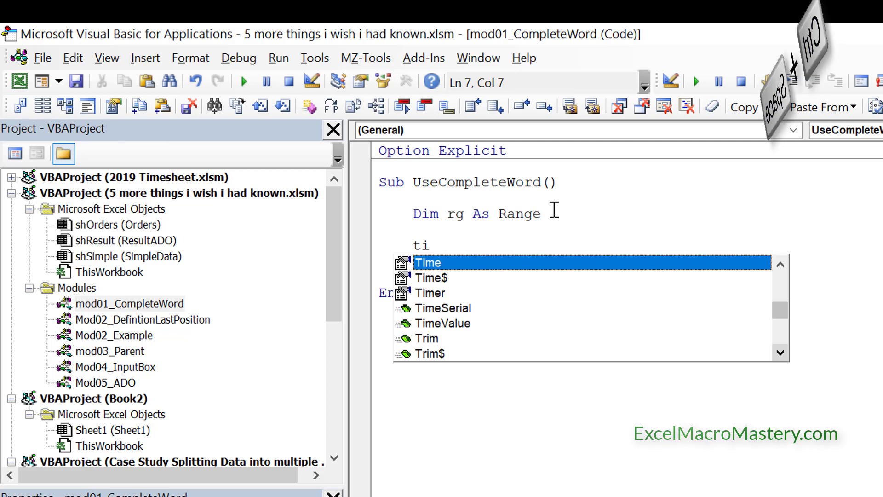
key(ctrl+space)
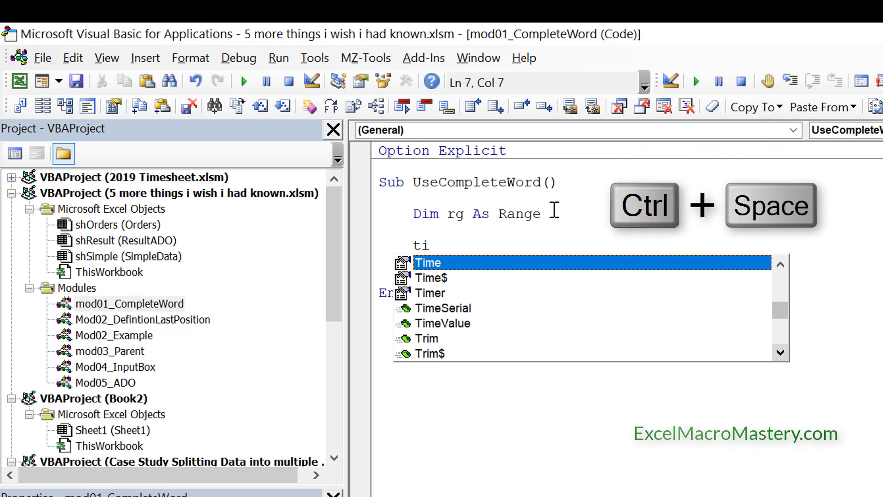
text(mer)
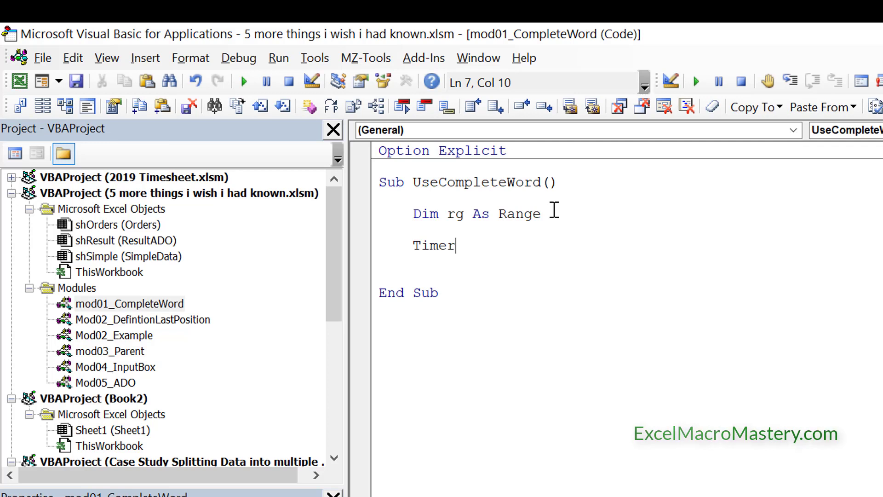
Replace Timer with Dim customerName As String, oldCustomerName As String.
double_click(431, 245)
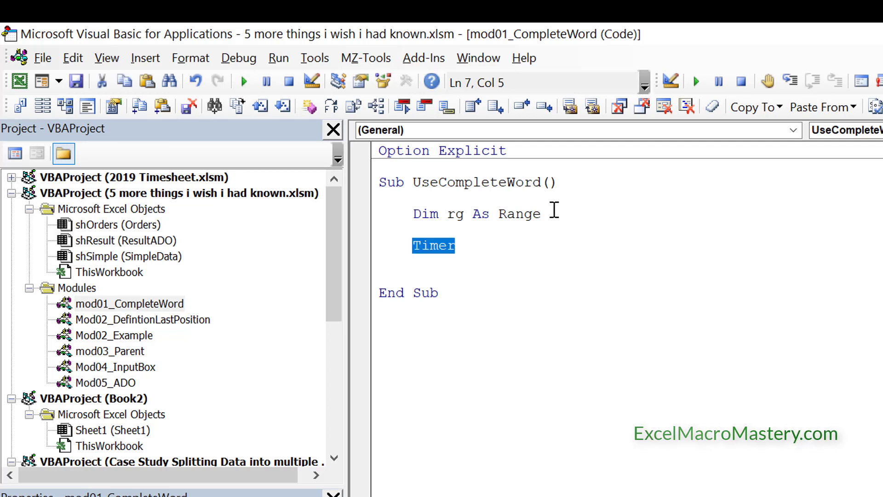
text(dim)
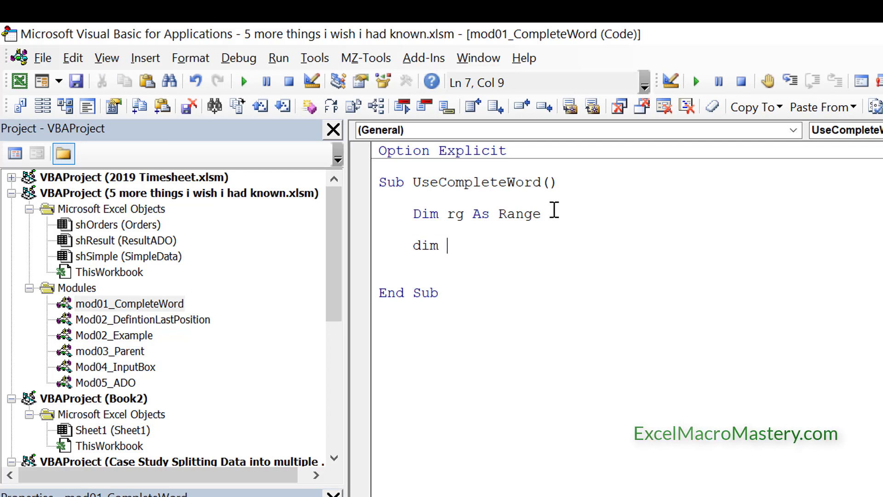
text(customerName)
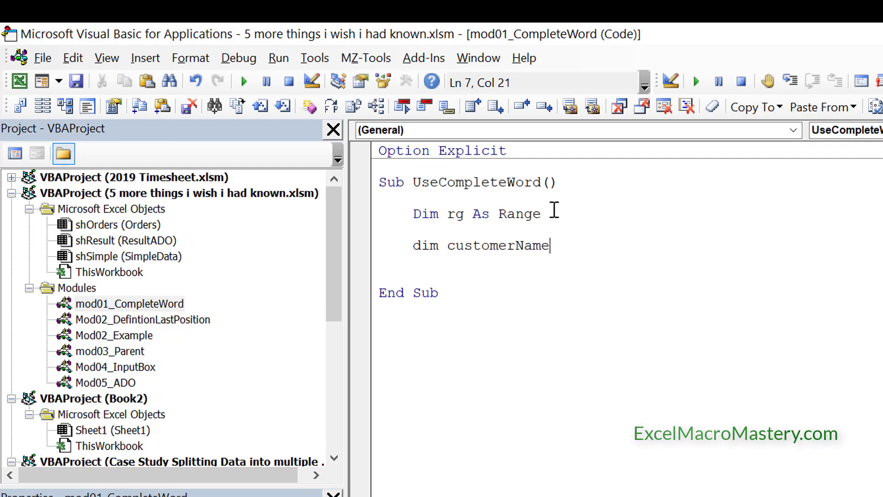
text(as string,)
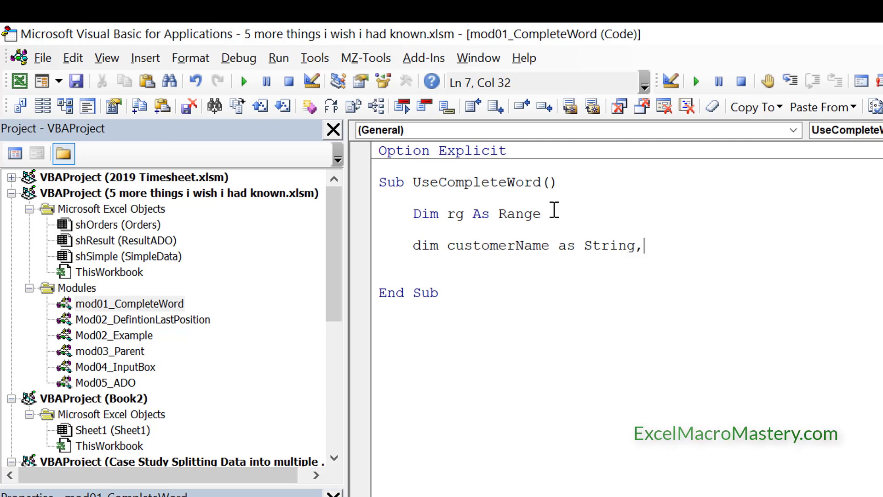
text(o)
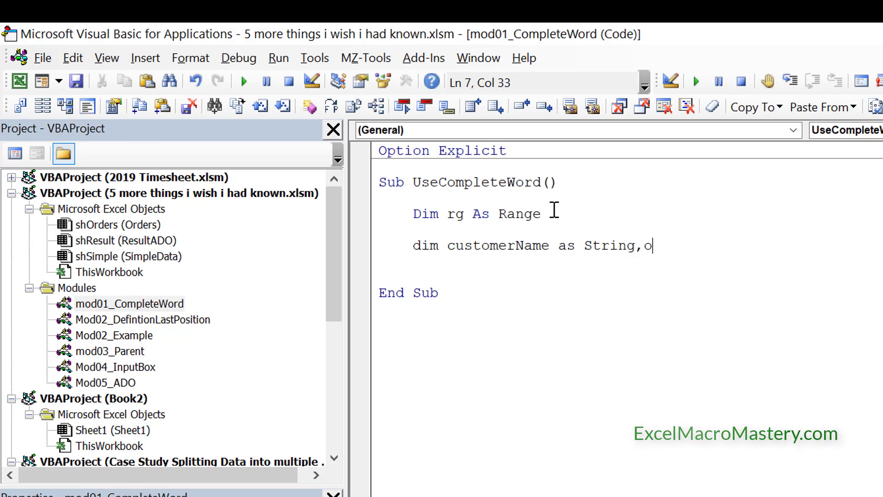
text(ldCustomerName As String)
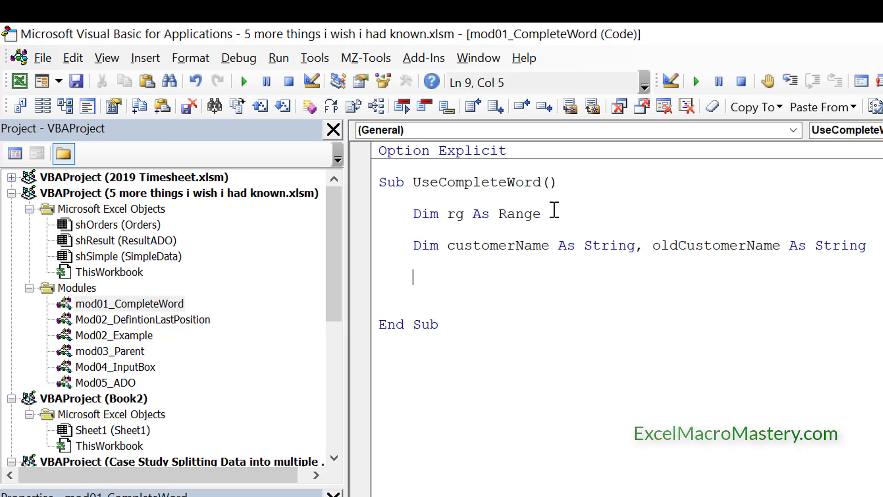
Add customerName = oldCustomerName and ThisWorkbook.Worksheets(1) using word completion.
text(customerName)
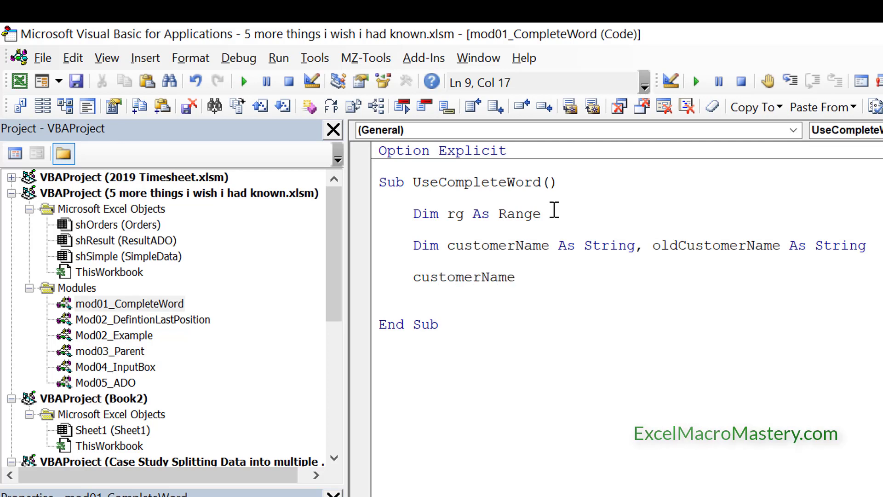
text(=)
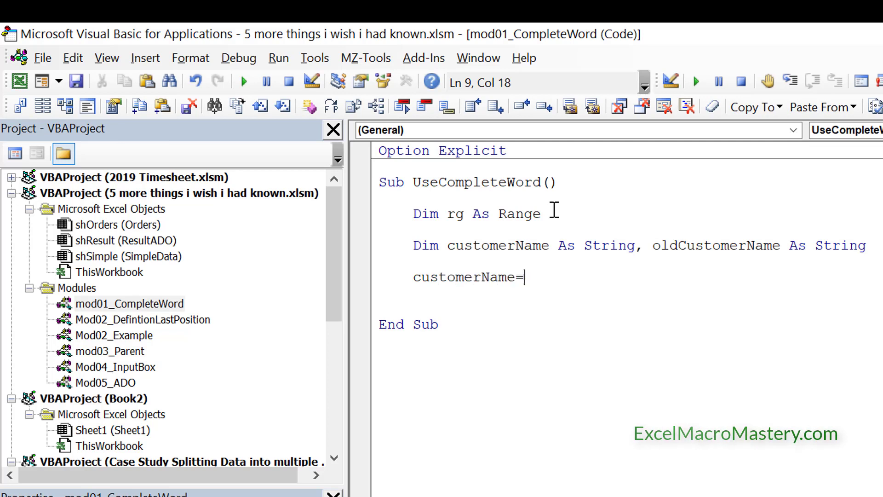
text(oldCustomerName)
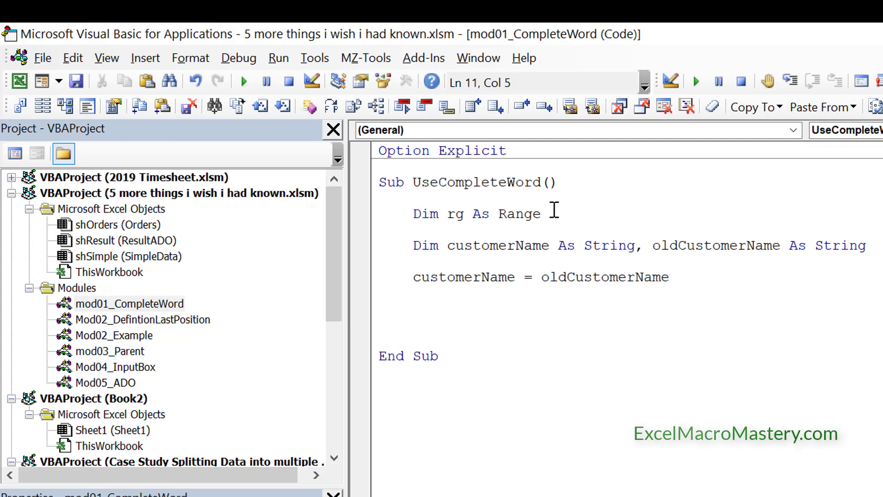
text(this)
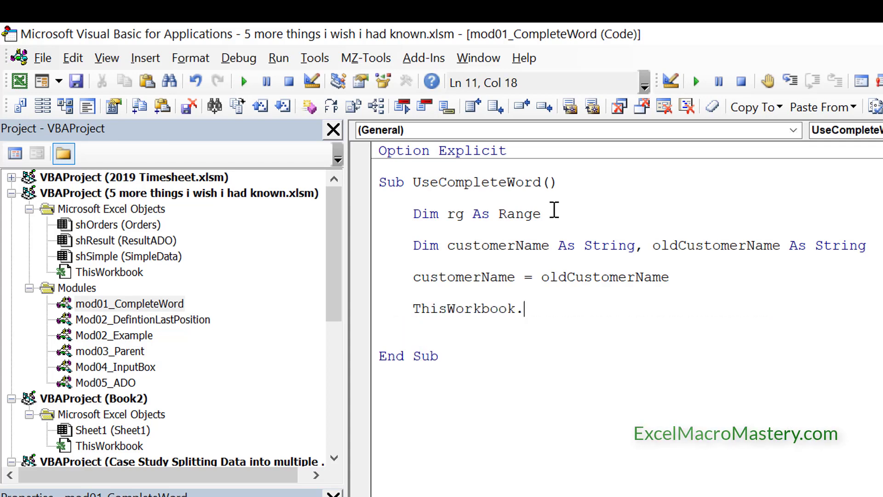
text(wo)
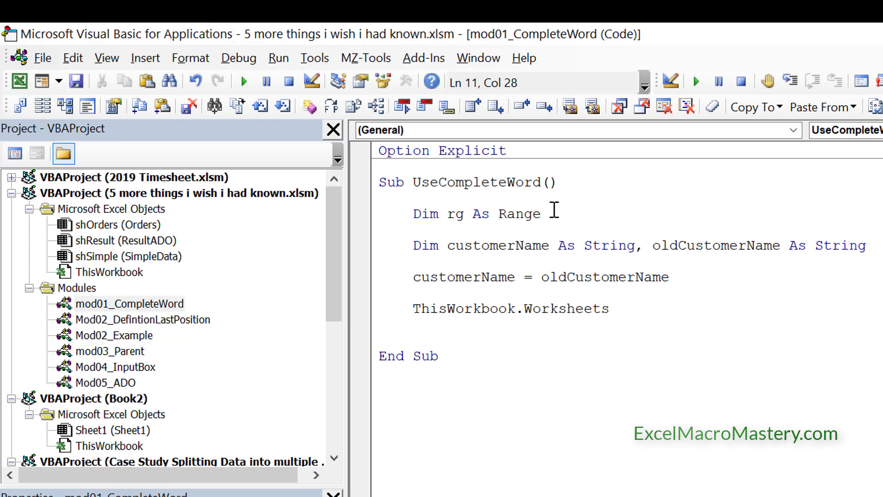
text(()
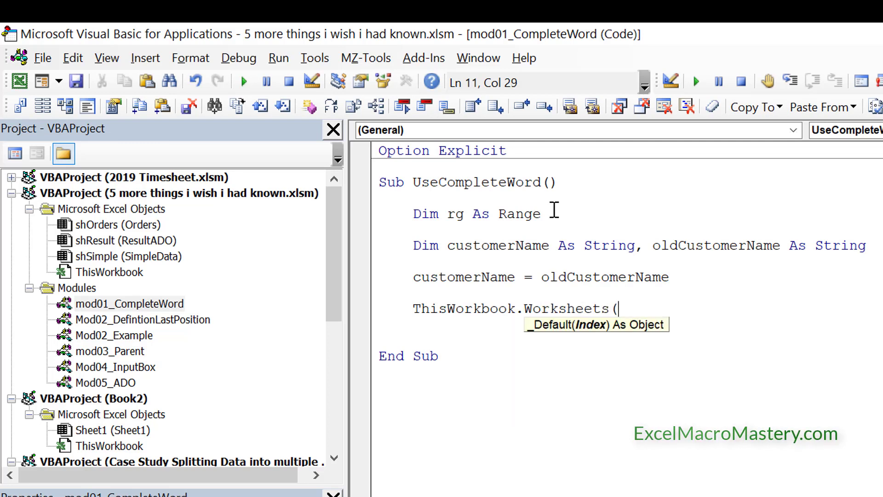
text(1))
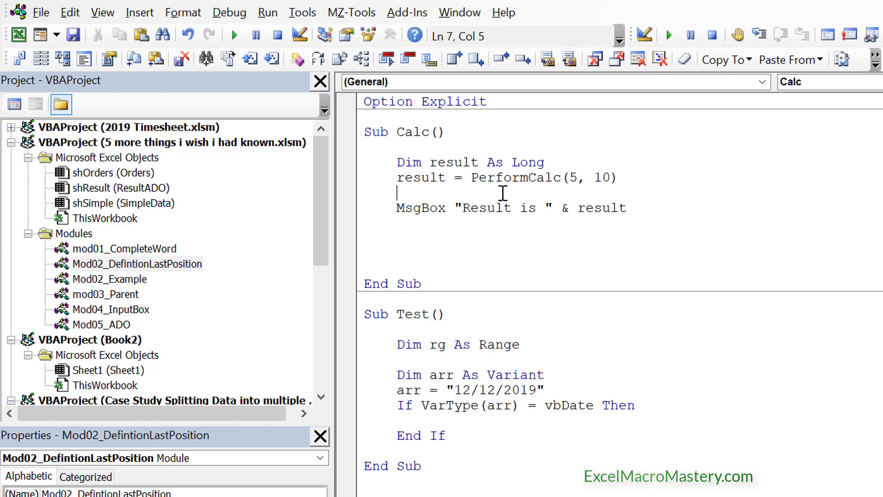
right_click(501, 178)
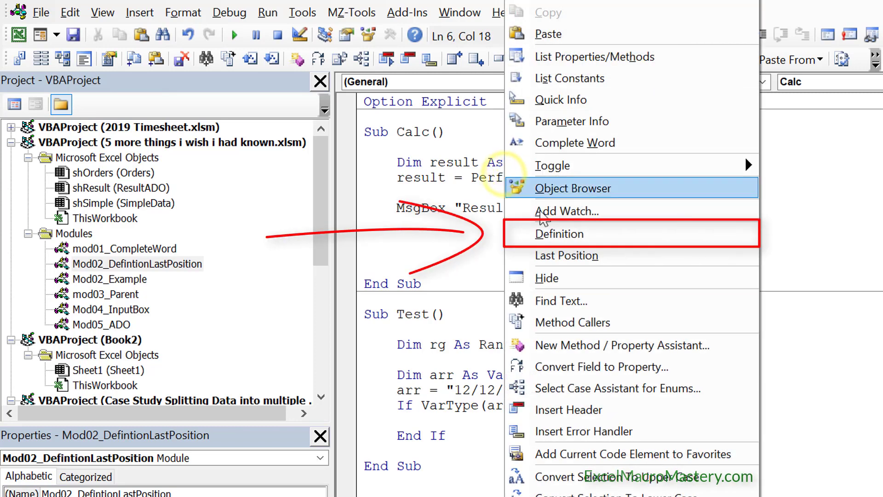
click(559, 233)
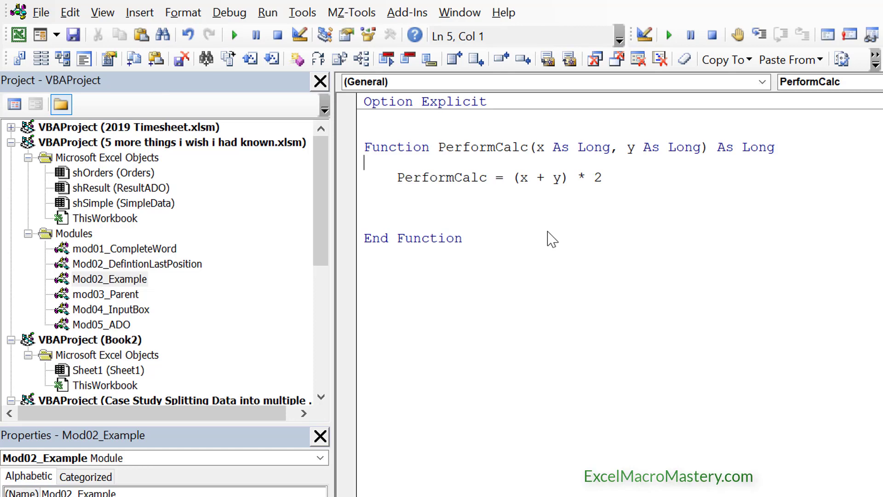
mouse_move(387, 156)
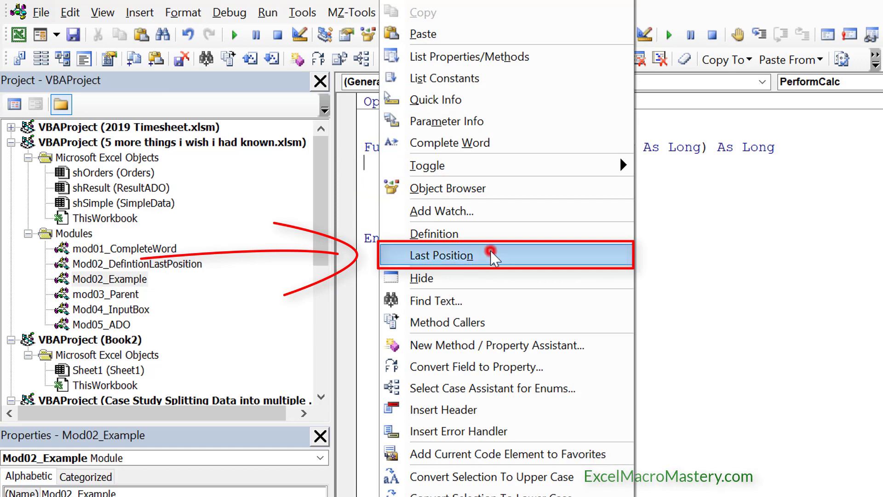
click(441, 256)
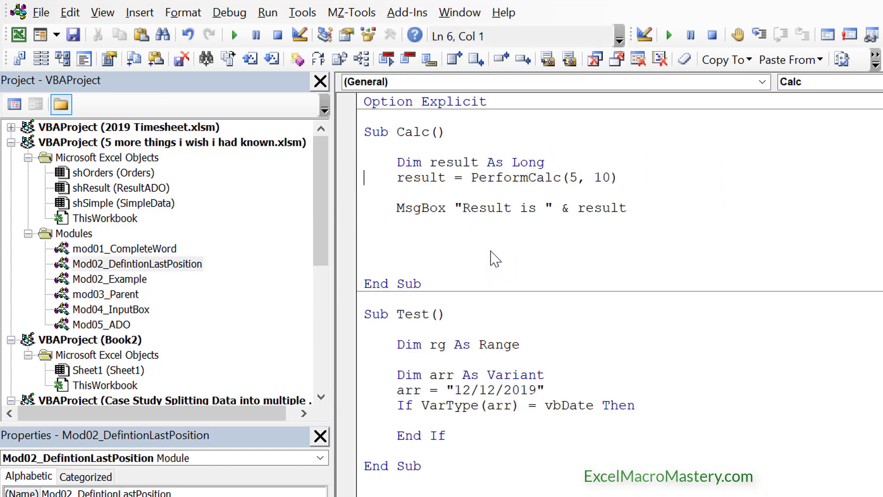
key(Shift+F2)
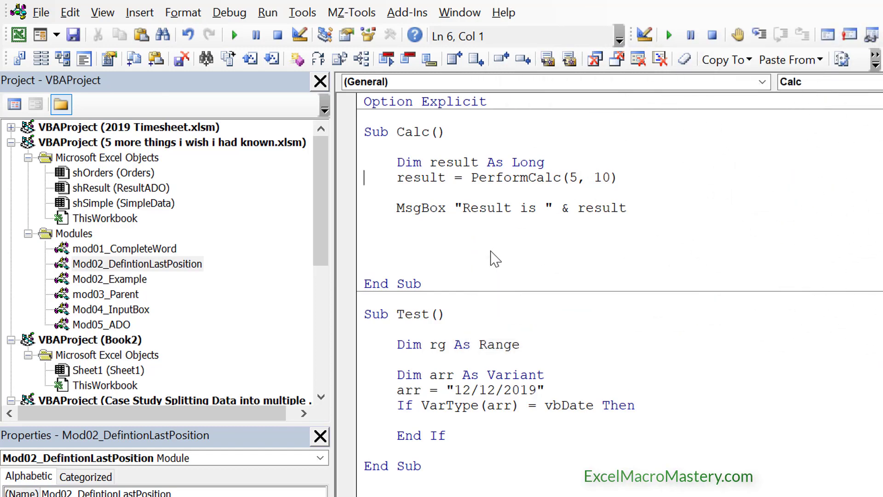
Add a ' lot of code comment and result = 7 to Calc, then go to result's definition.
click(492, 251)
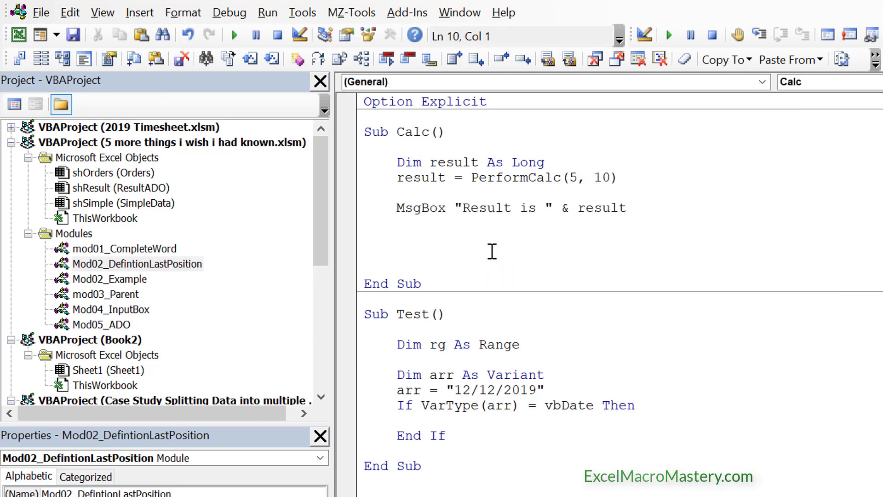
text(')
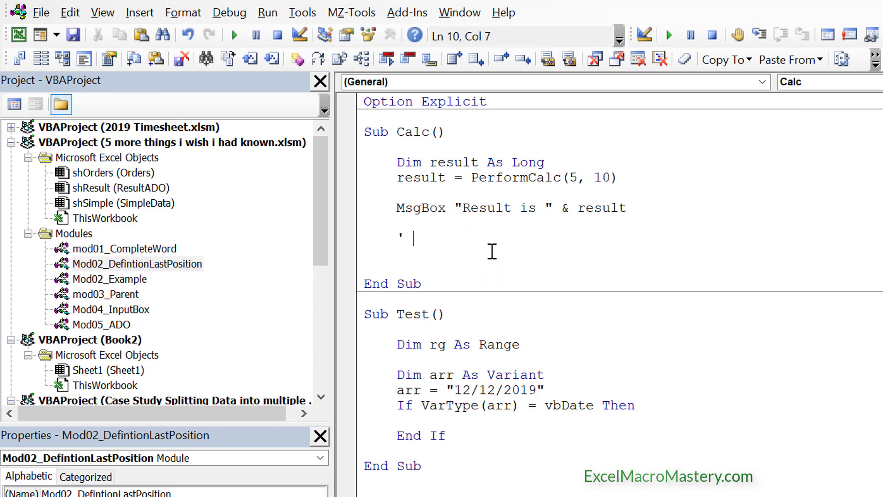
text(lot of code)
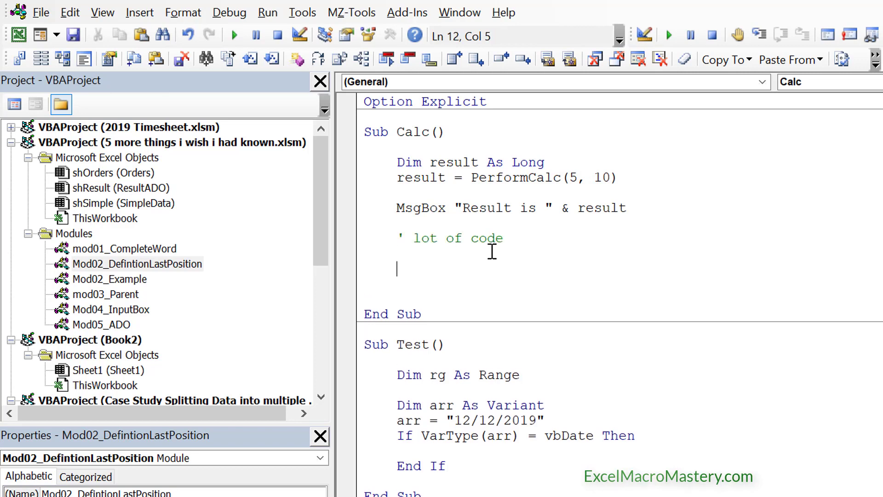
text(result=)
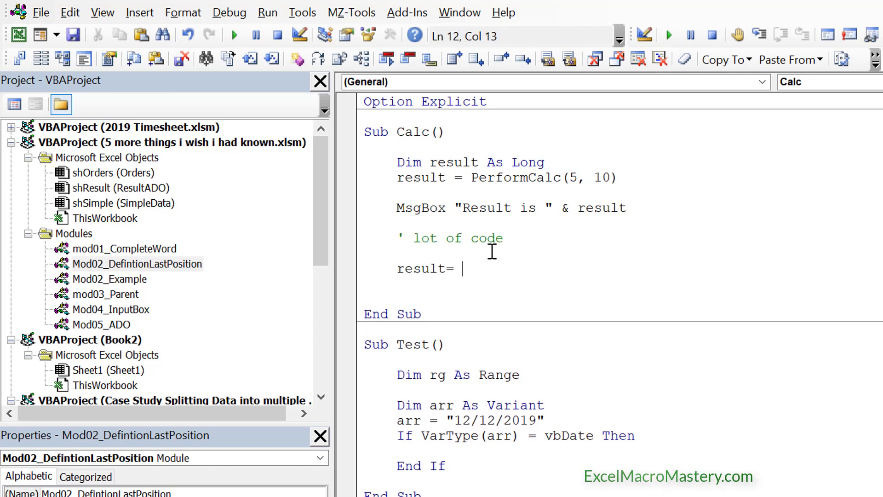
text(7)
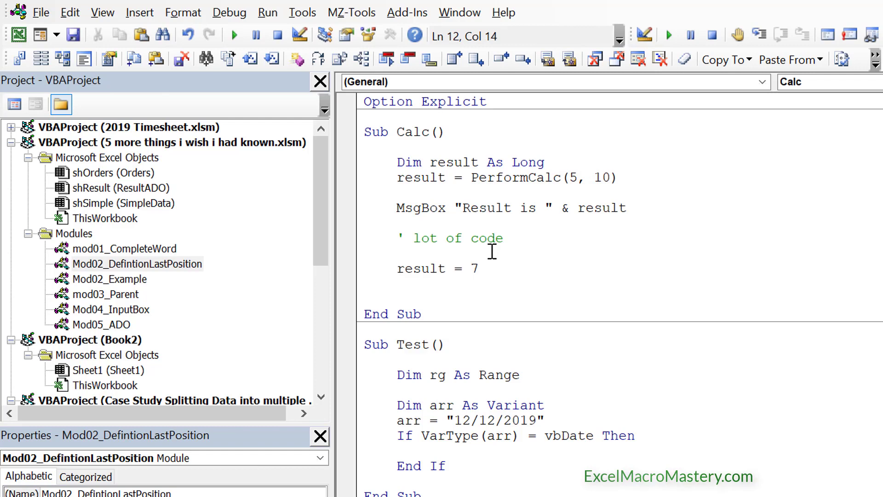
right_click(414, 267)
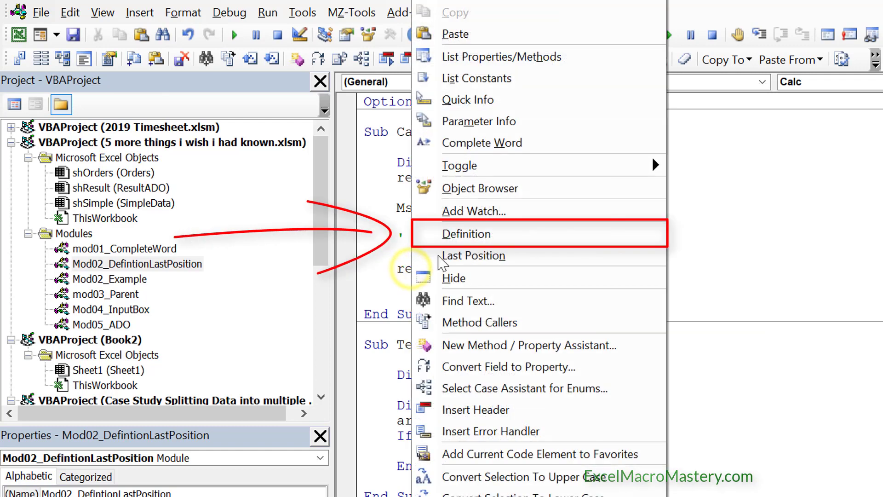
click(466, 233)
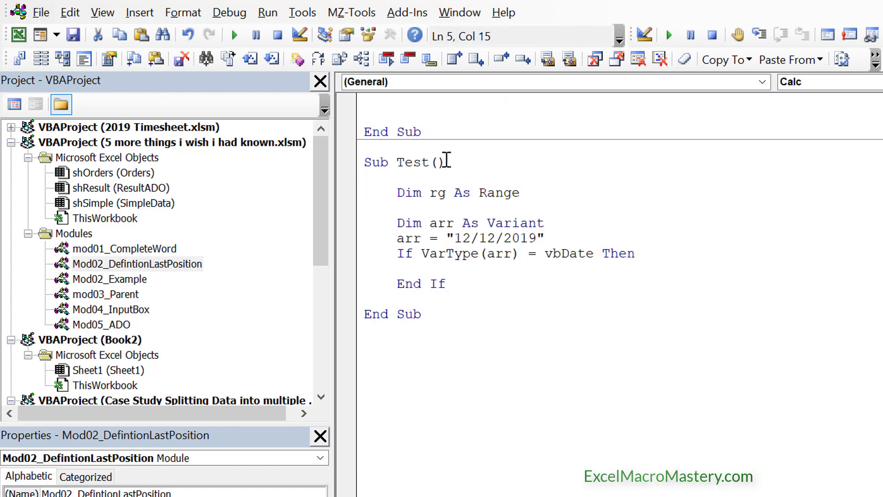
Set a breakpoint on the If VarType line in the Test procedure.
click(492, 292)
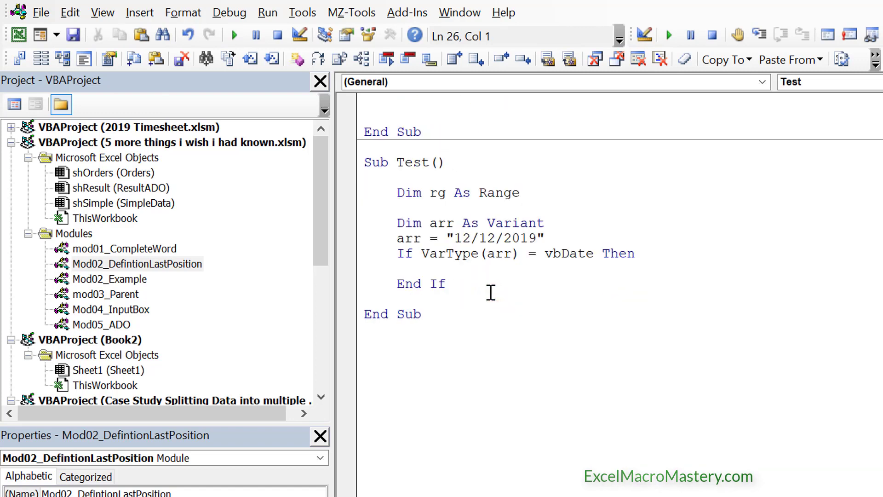
mouse_move(538, 292)
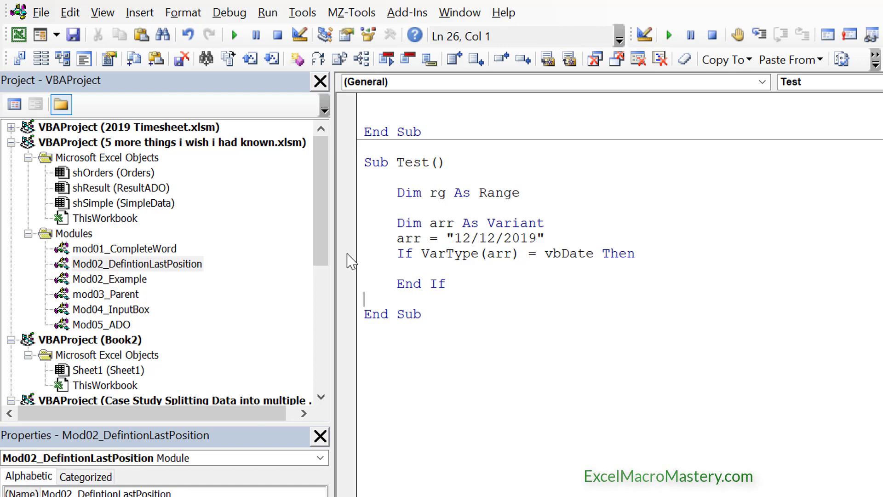
click(345, 253)
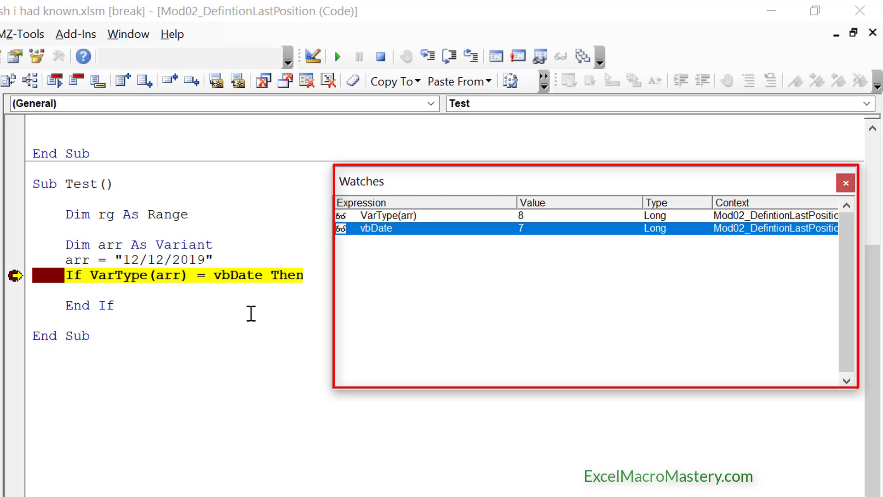
mouse_move(245, 284)
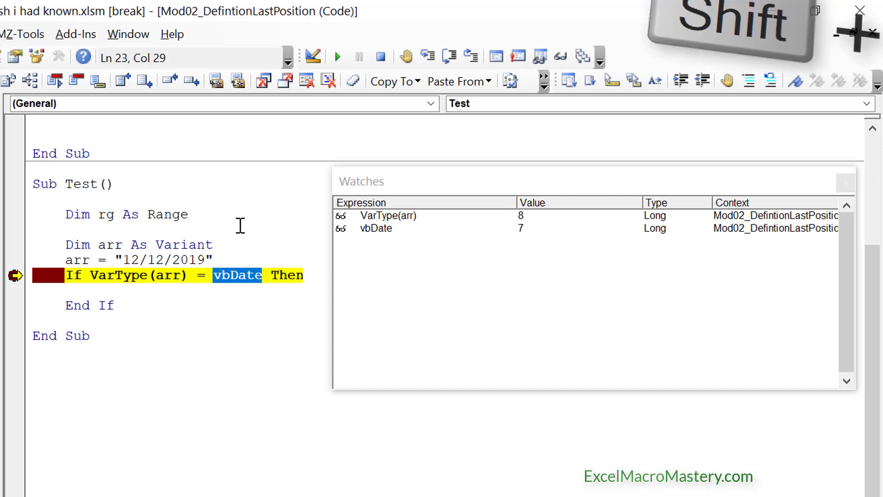
Look up vbDate in the Object Browser, checking vbDate, vbNull and vbObject values, then close it.
key(shift+f2)
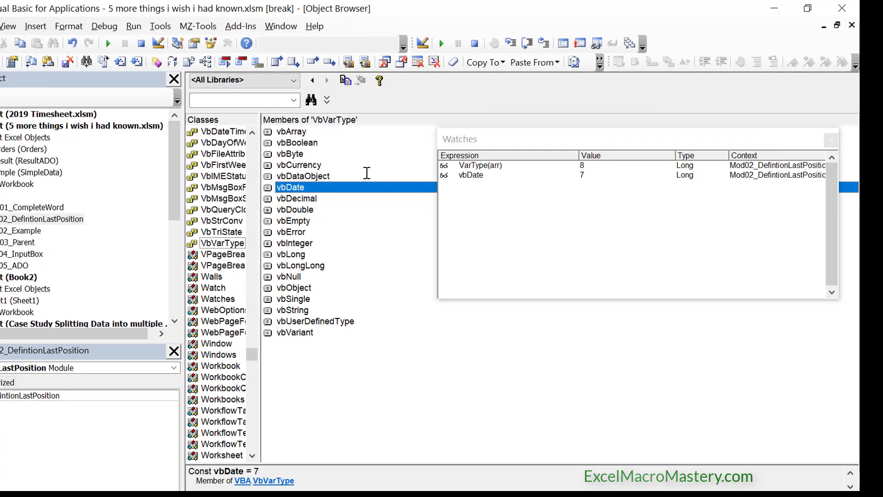
click(288, 276)
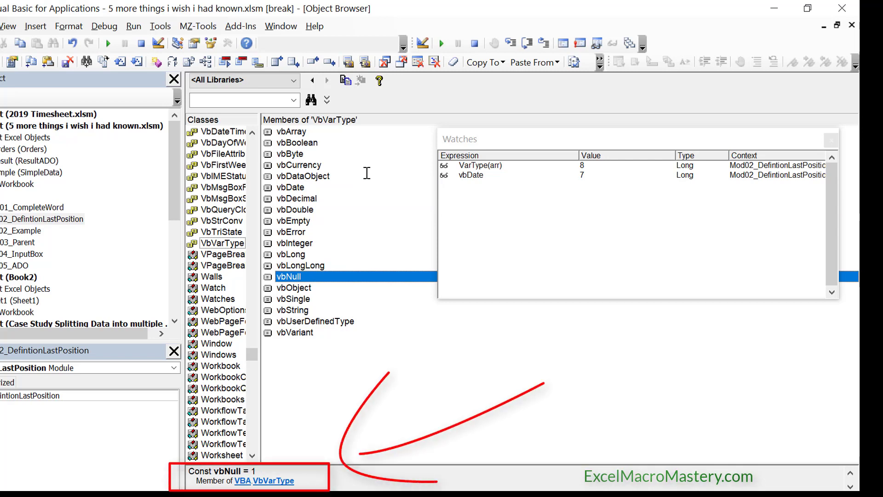
click(293, 286)
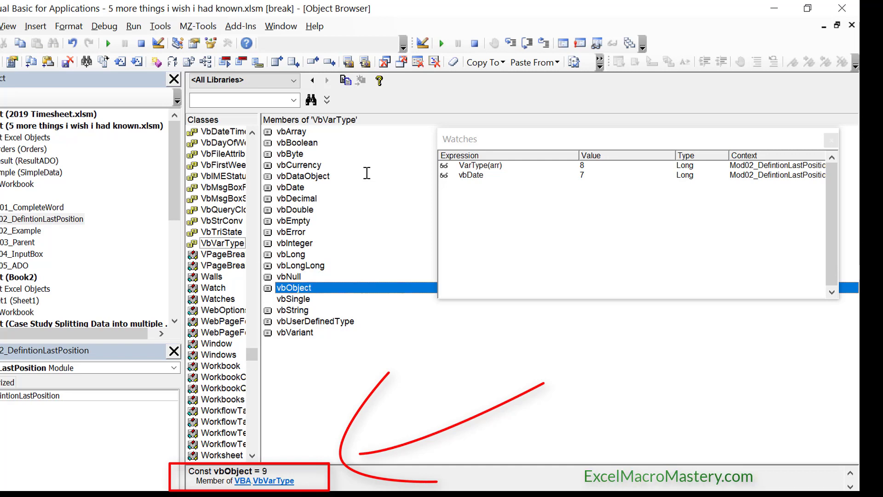
click(292, 309)
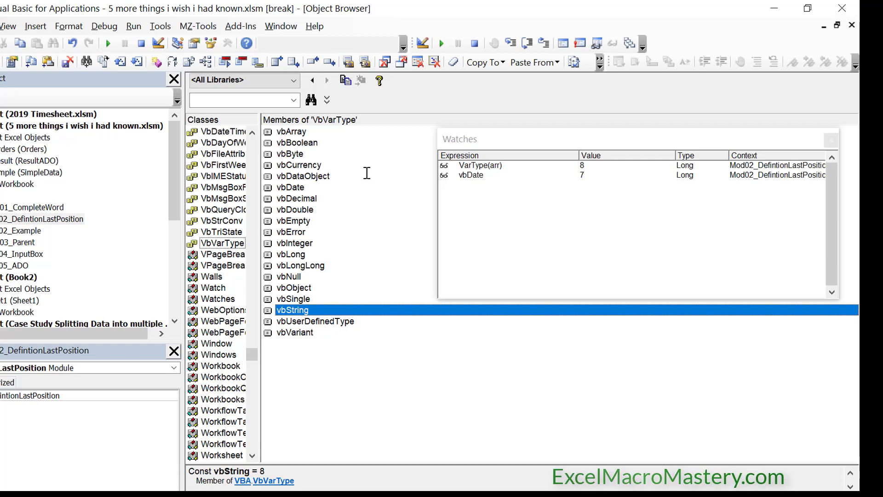
mouse_move(405, 148)
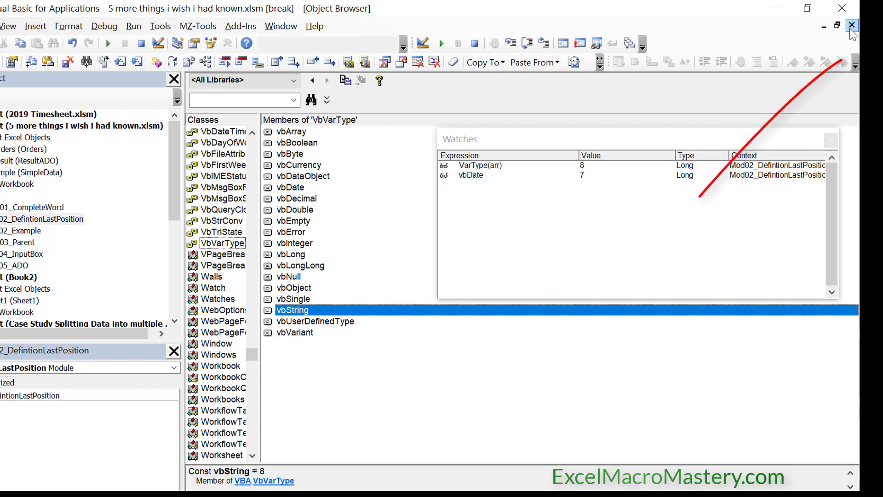
key(Ctrl+F4)
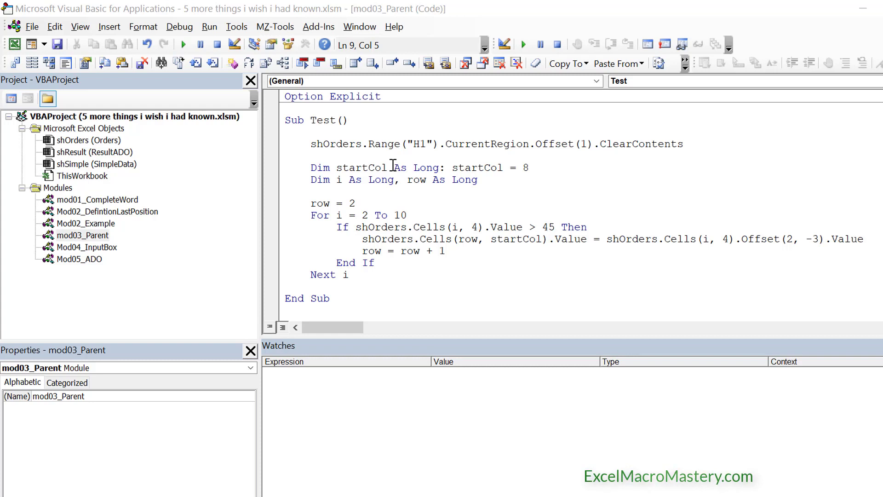
View the Orders sheet, select H2 (Eugenia), then return to the mod03_Parent Test sub.
click(407, 215)
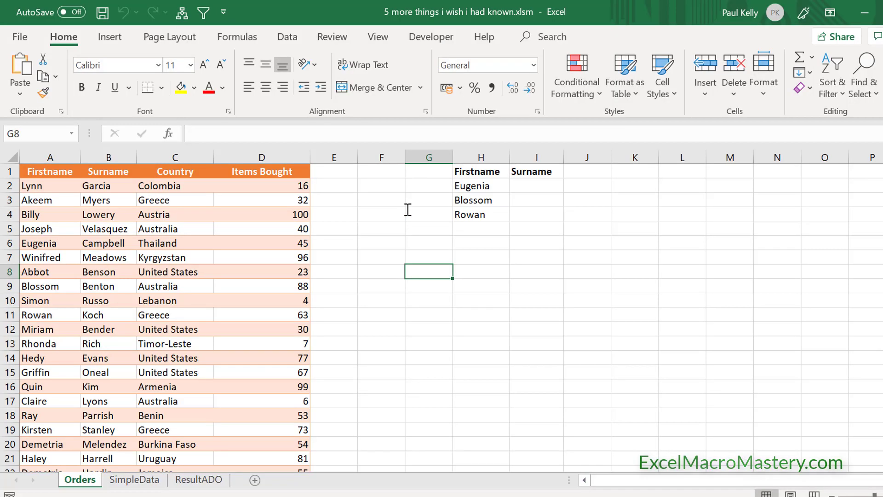
mouse_move(348, 246)
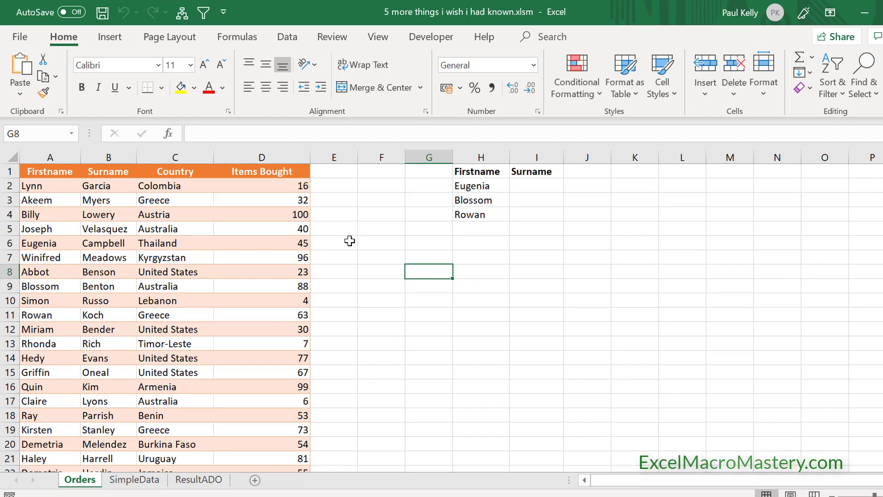
mouse_move(479, 186)
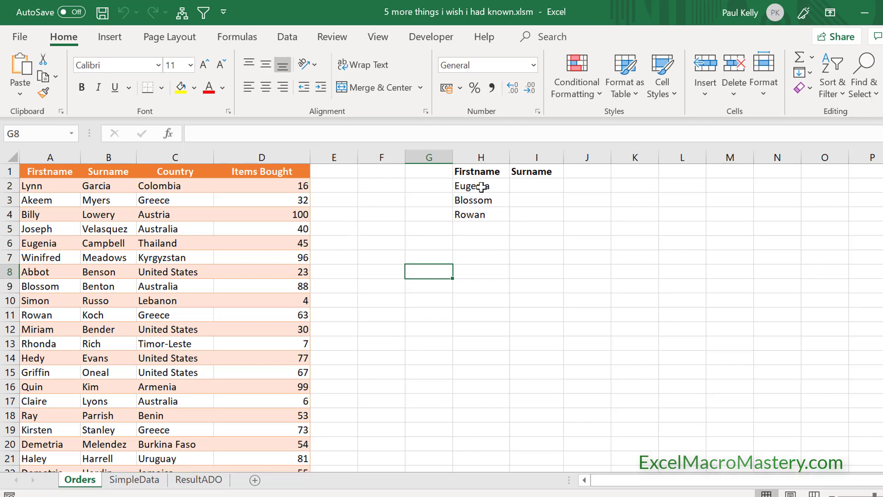
click(480, 186)
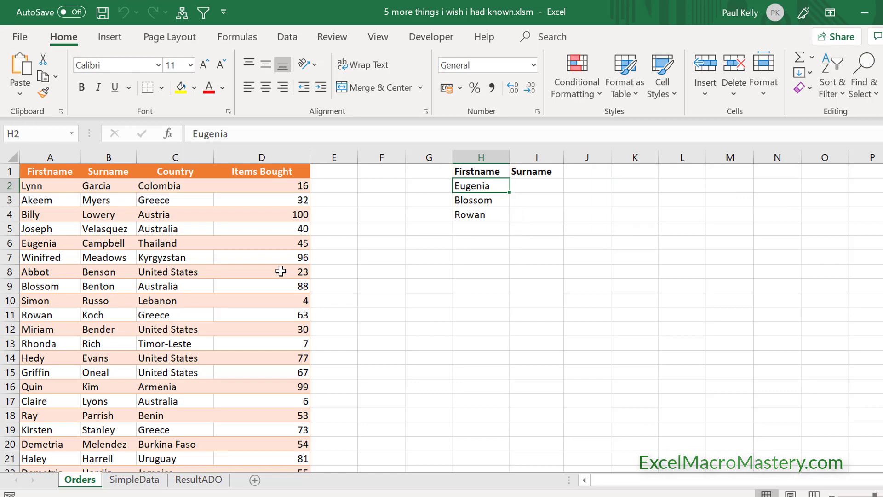
key(Alt+F11)
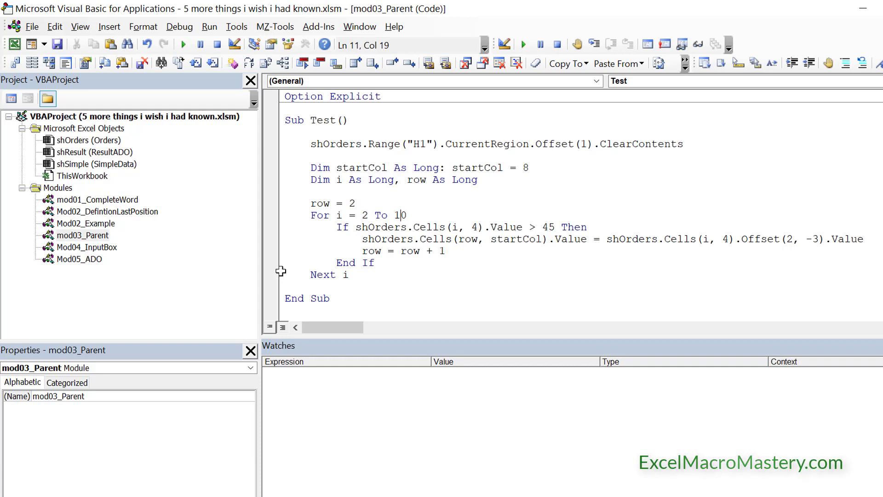
Set a breakpoint on the copy-values line and select the existing Address watch.
click(270, 238)
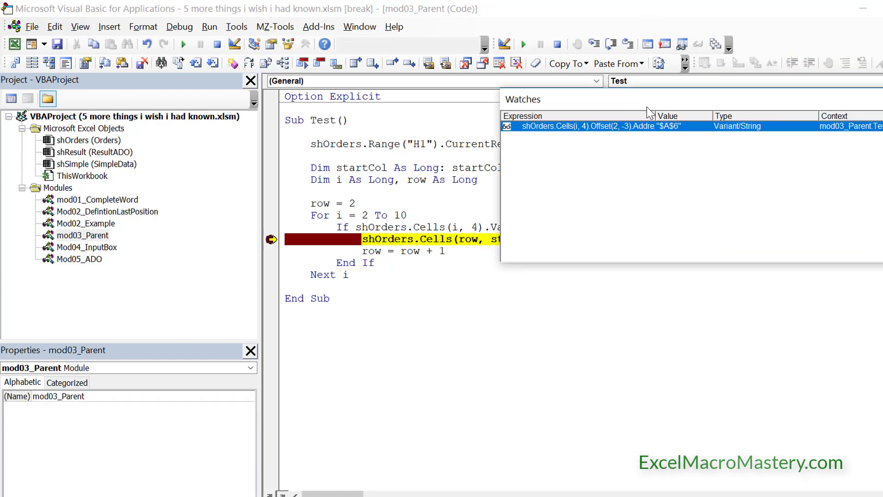
mouse_move(712, 125)
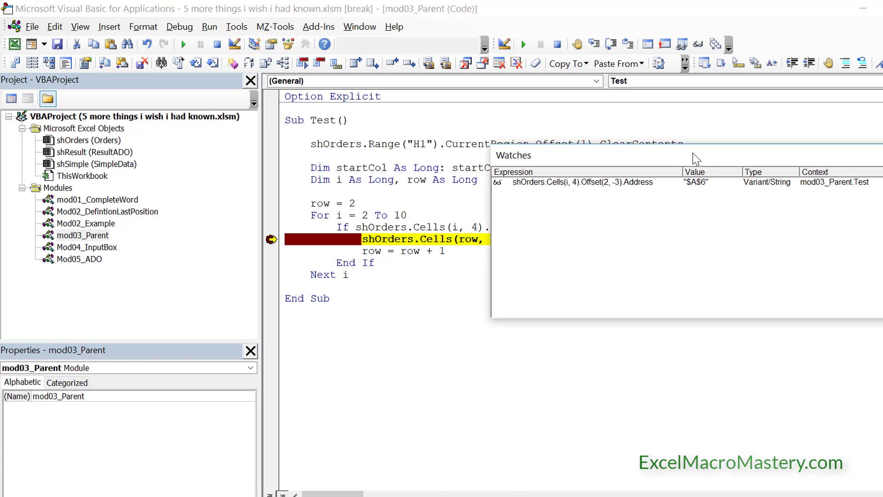
click(580, 182)
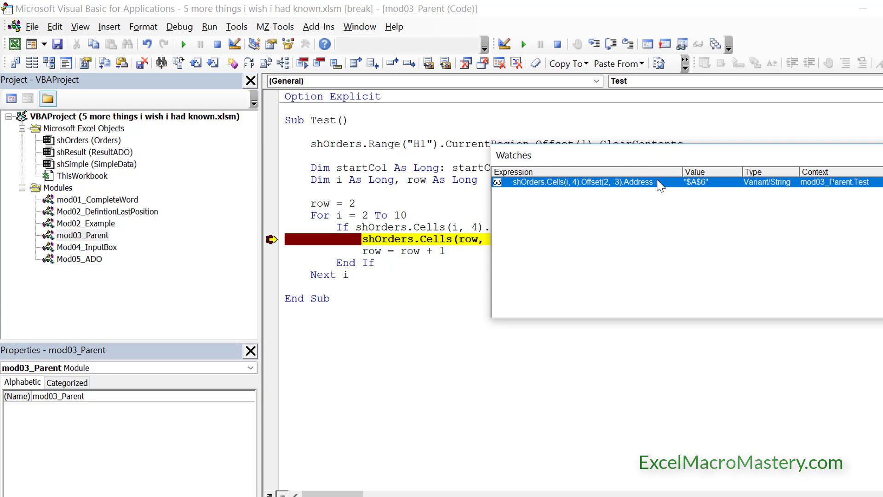
mouse_move(684, 175)
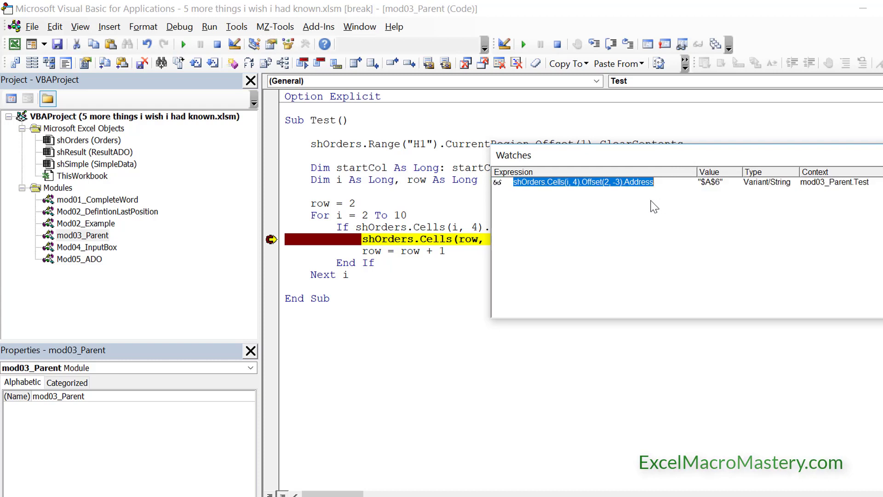
Add watches on the offset cell's Parent.Name (Orders) and Parent.Parent.Name.
right_click(582, 182)
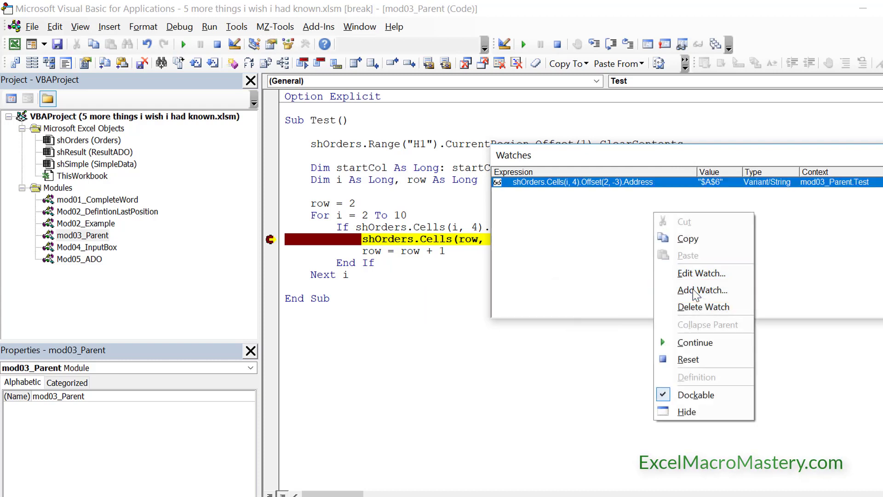
click(703, 289)
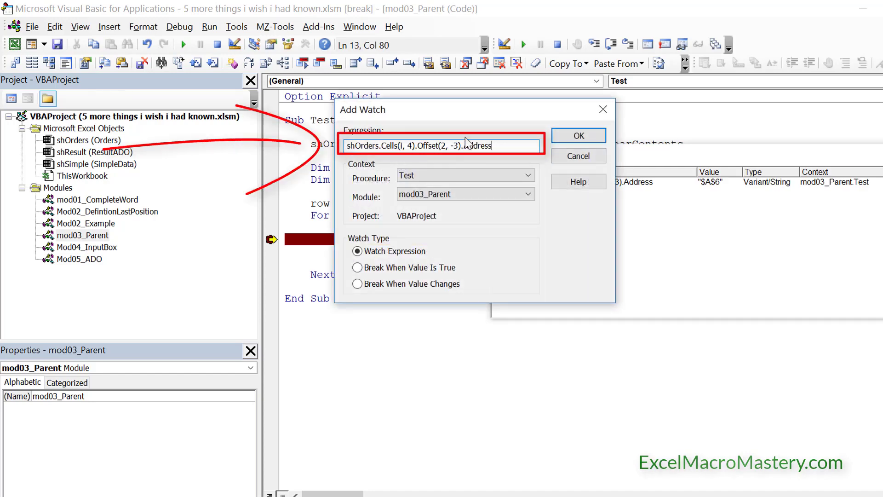
double_click(477, 146)
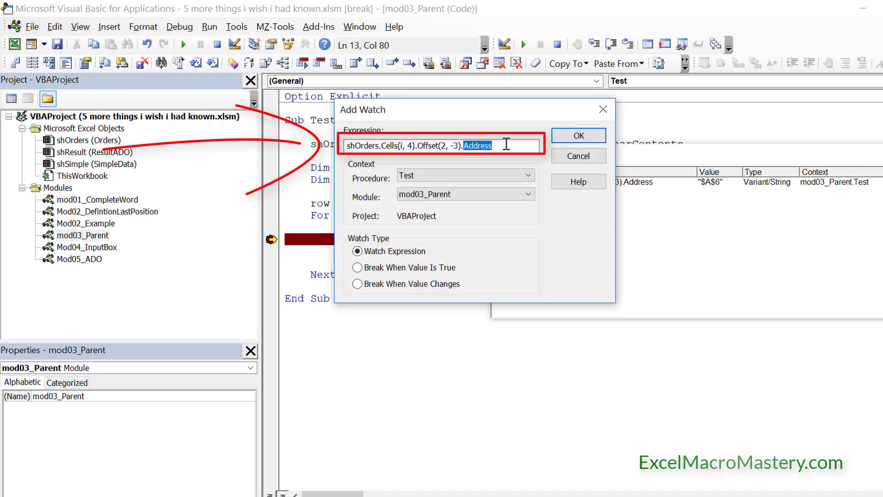
text(Parent)
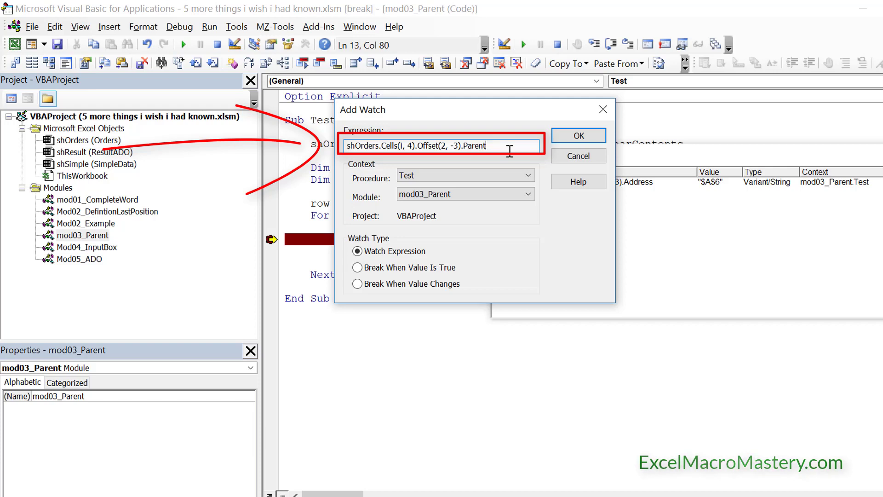
text(.)
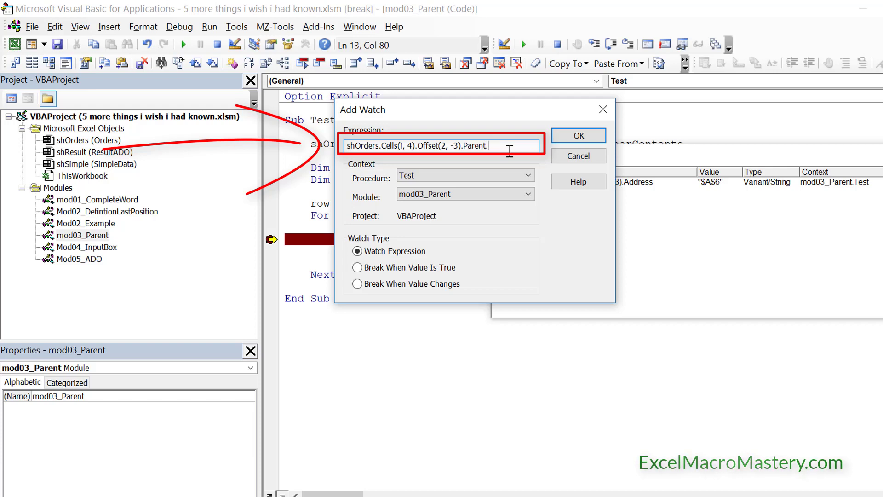
click(577, 135)
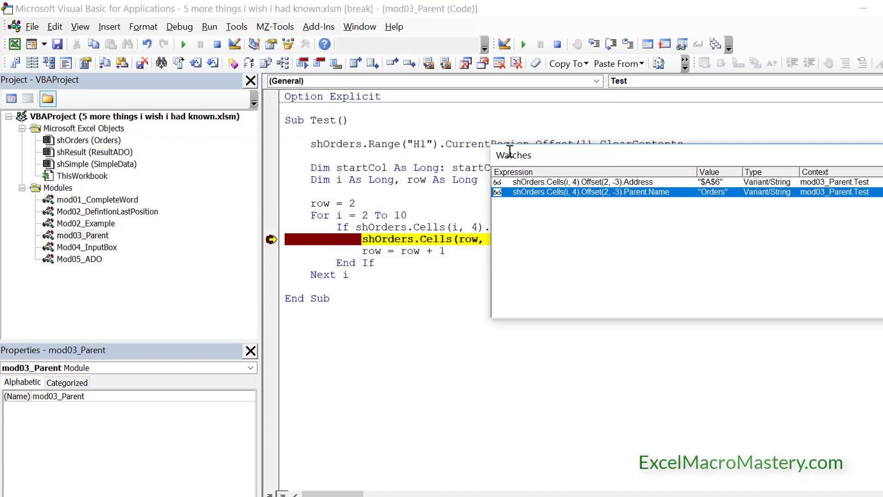
mouse_move(694, 270)
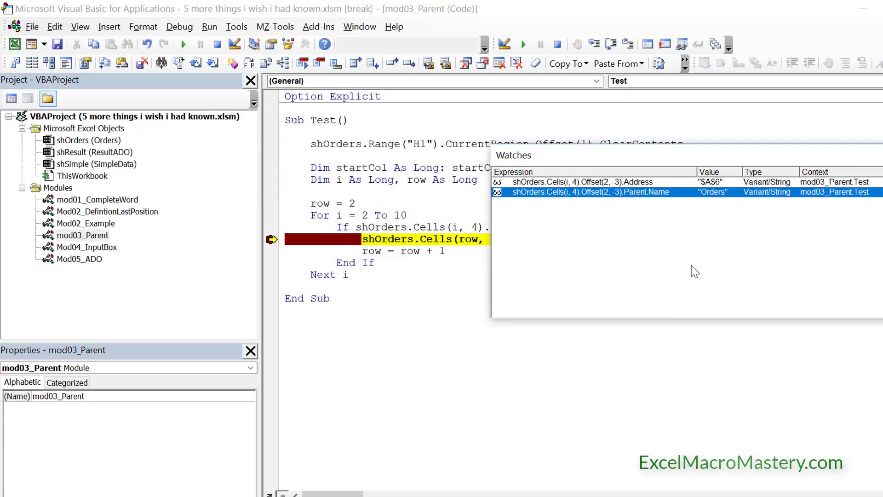
mouse_move(681, 259)
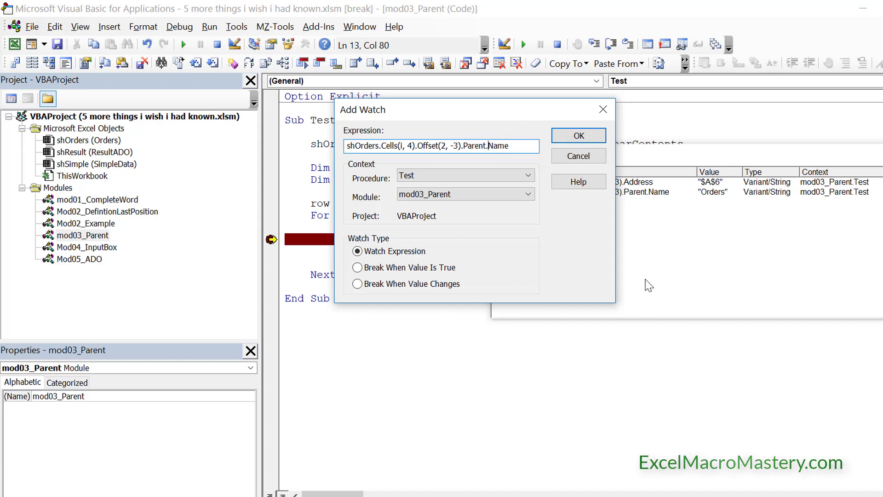
text(.Parent.)
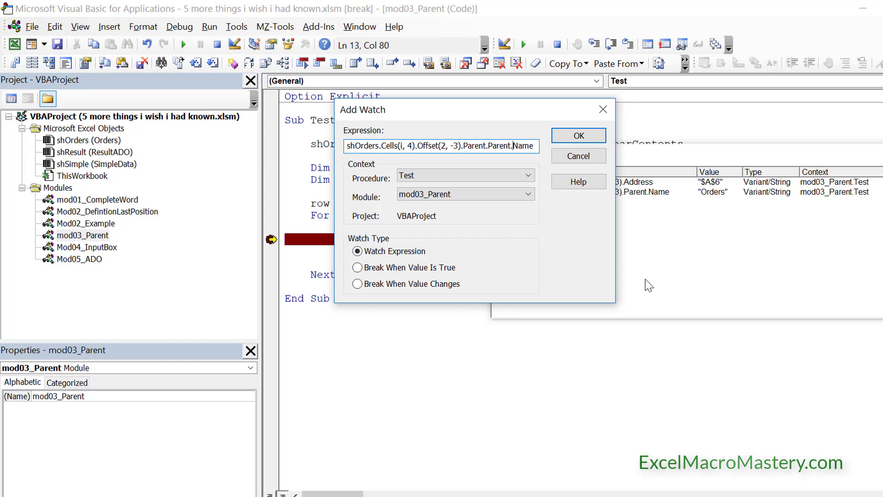
click(577, 135)
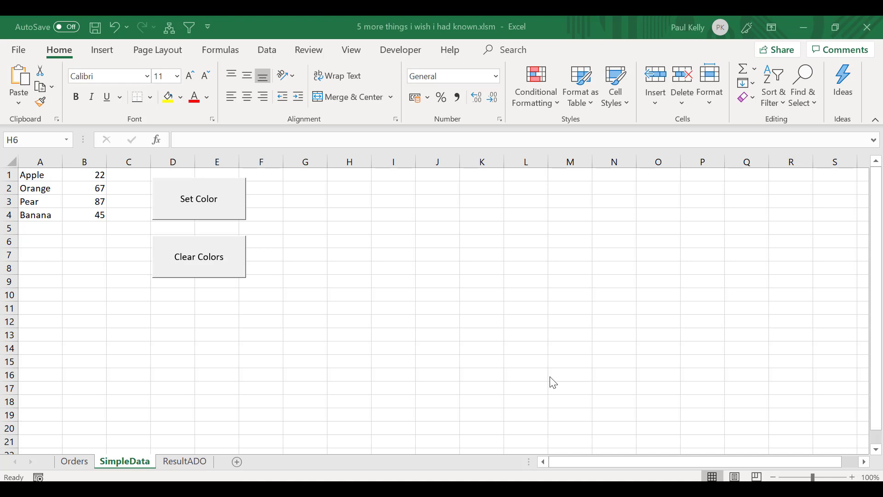
mouse_move(394, 281)
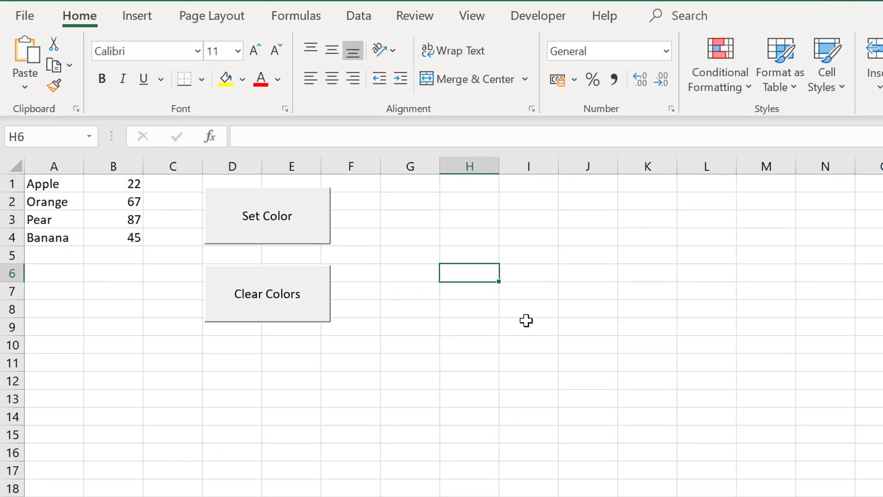
Run Set Color with range $A$2:$B$4 to turn Orange, Pear, Banana orange, then reopen the editor.
click(267, 216)
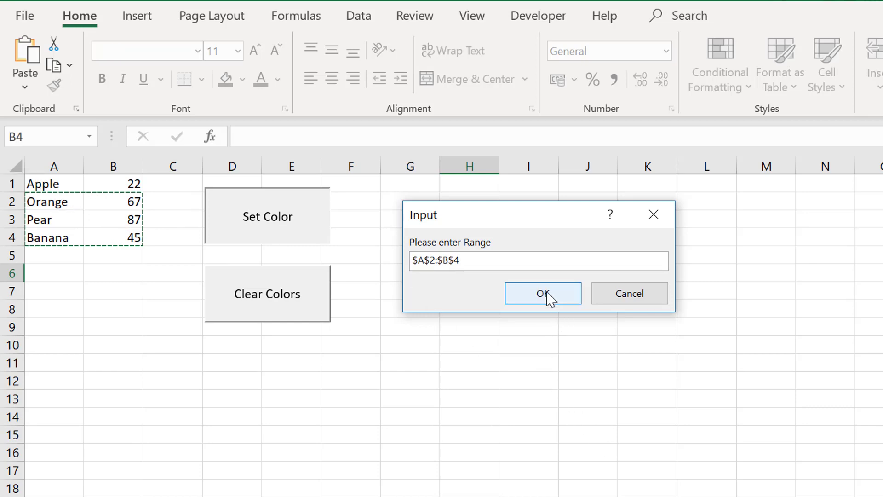
click(542, 292)
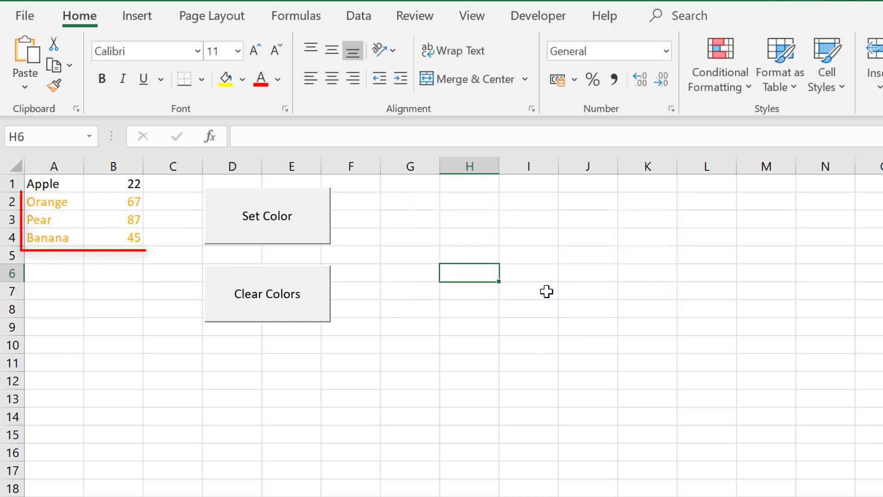
click(266, 215)
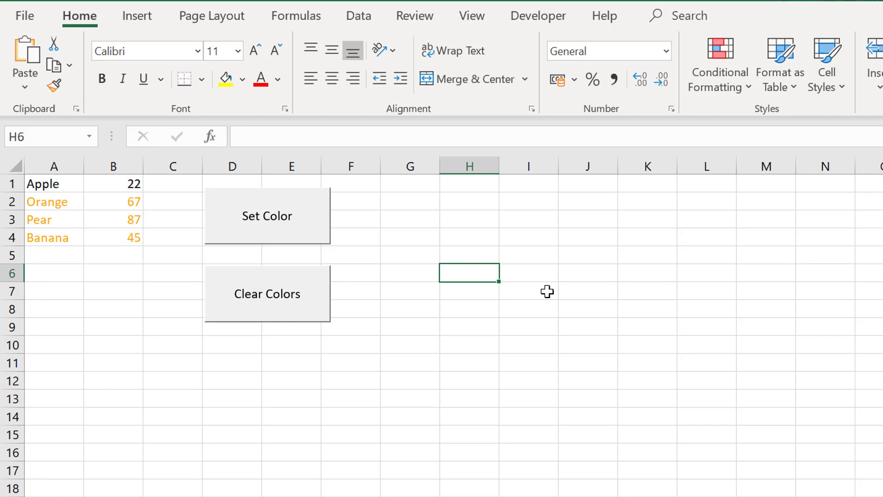
key(Alt+F11)
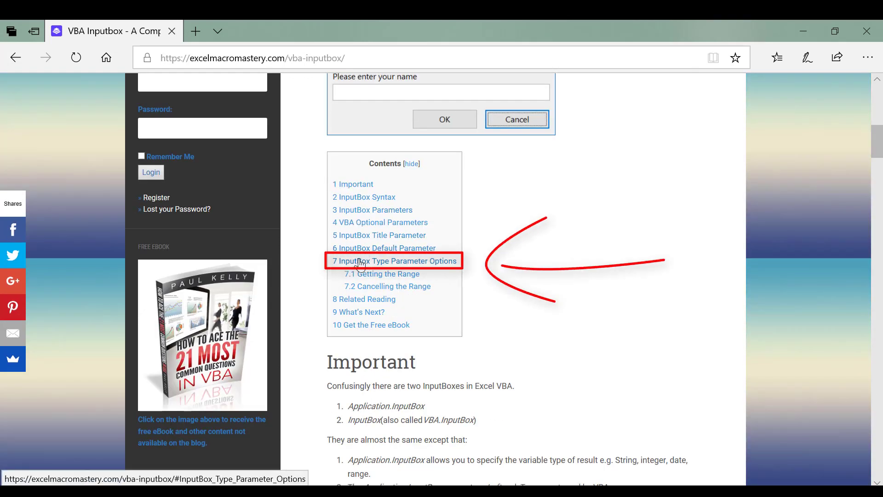
Jump to section 7, InputBox Type Parameter Options, from the article's Contents box.
click(395, 261)
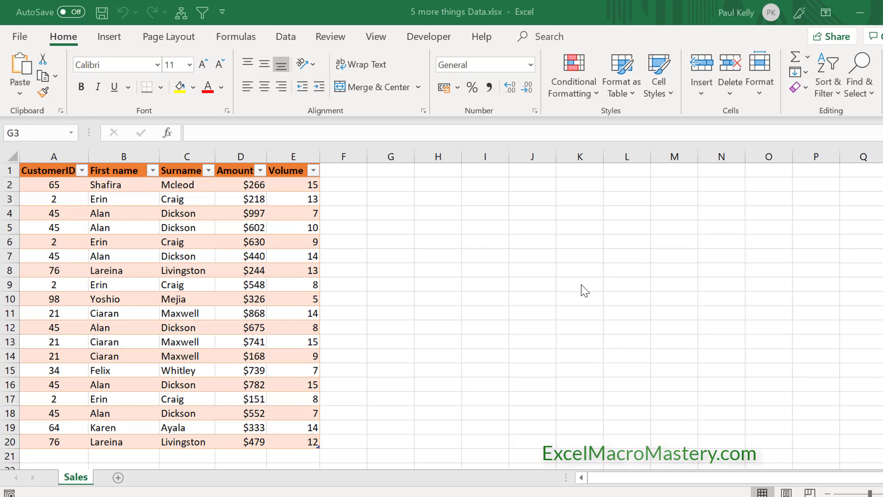
mouse_move(380, 250)
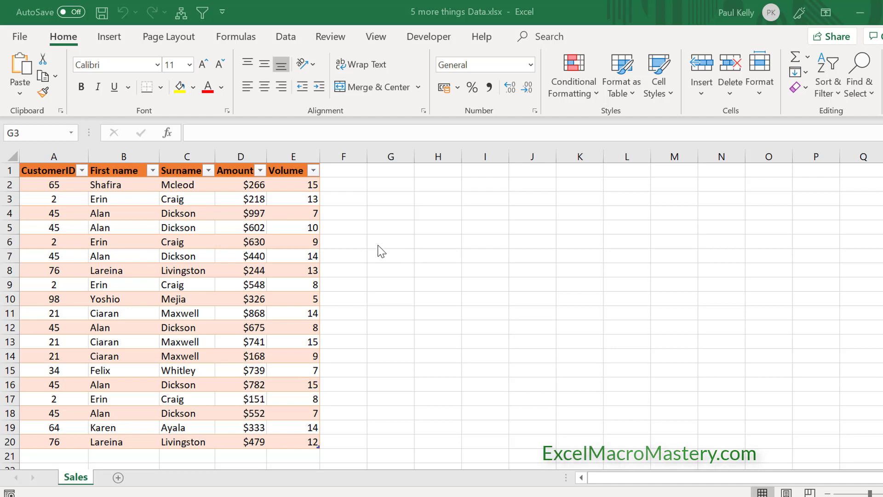
Back in the macro workbook, move from SimpleData to the ResultADO sheet, clear cells, return to VBA.
click(390, 227)
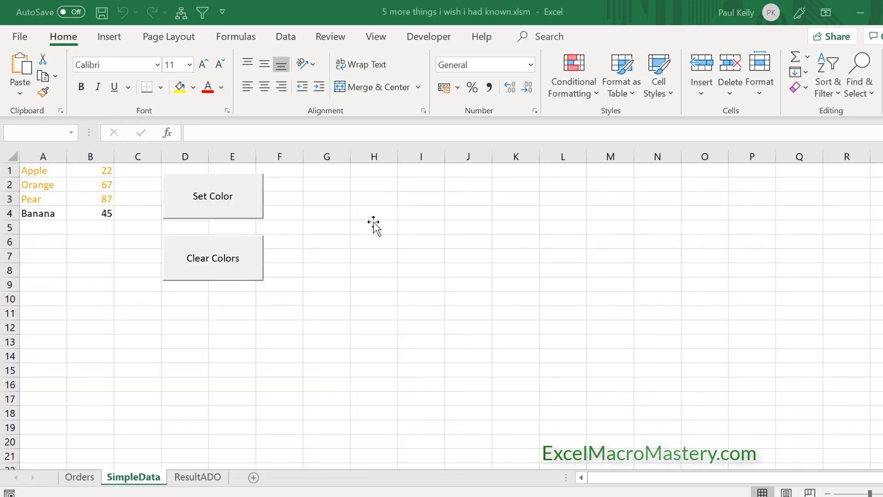
click(373, 241)
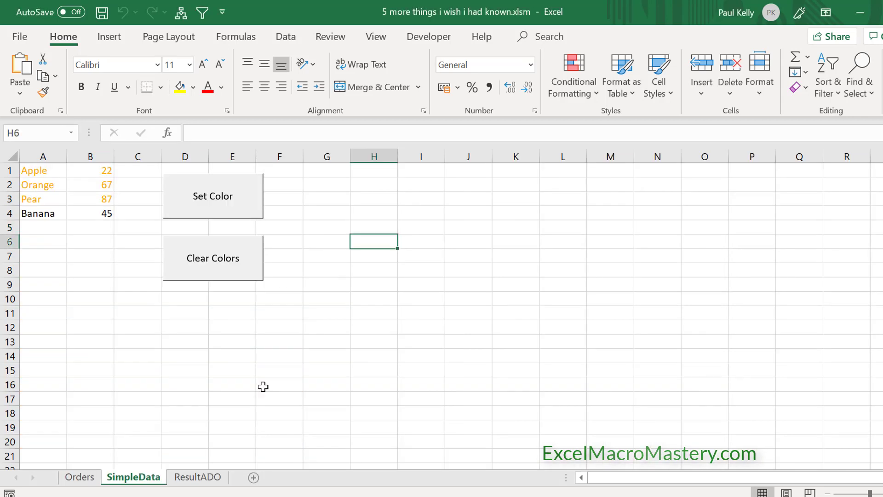
click(197, 477)
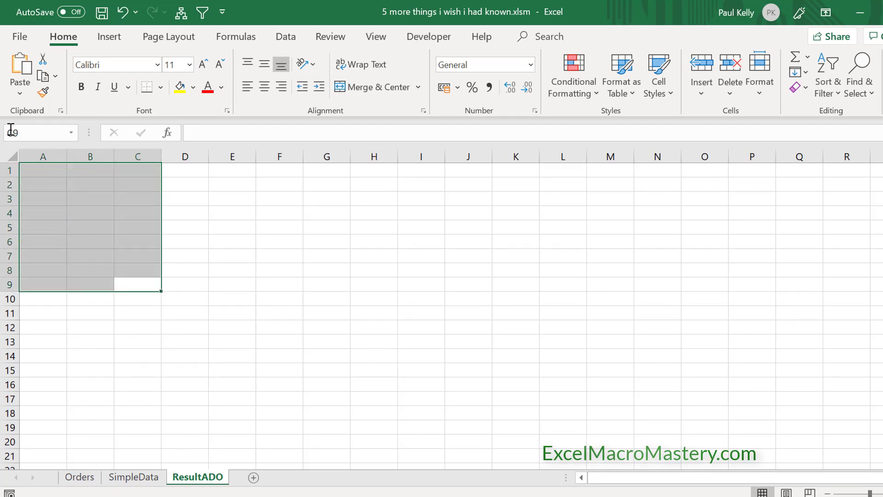
click(138, 213)
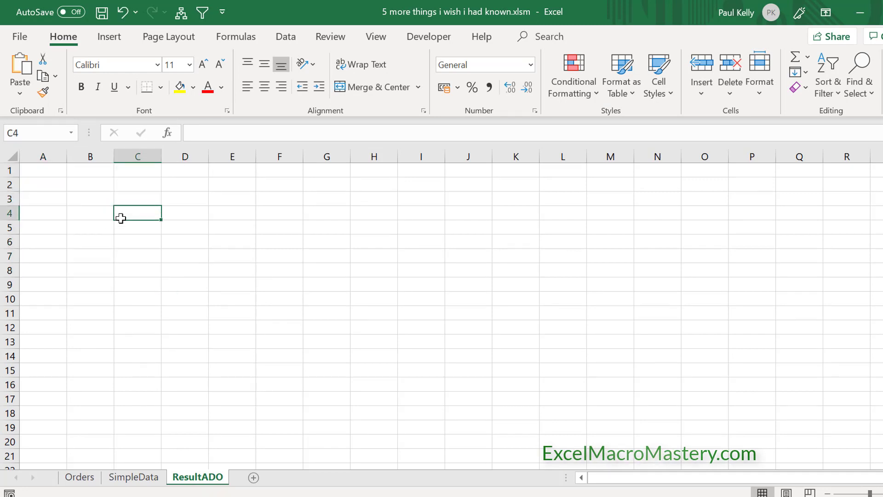
key(Alt+F11)
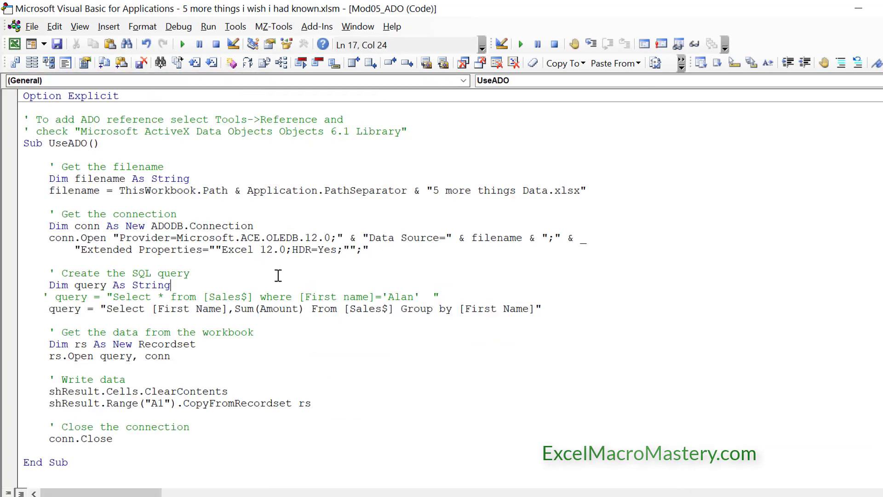
mouse_move(254, 280)
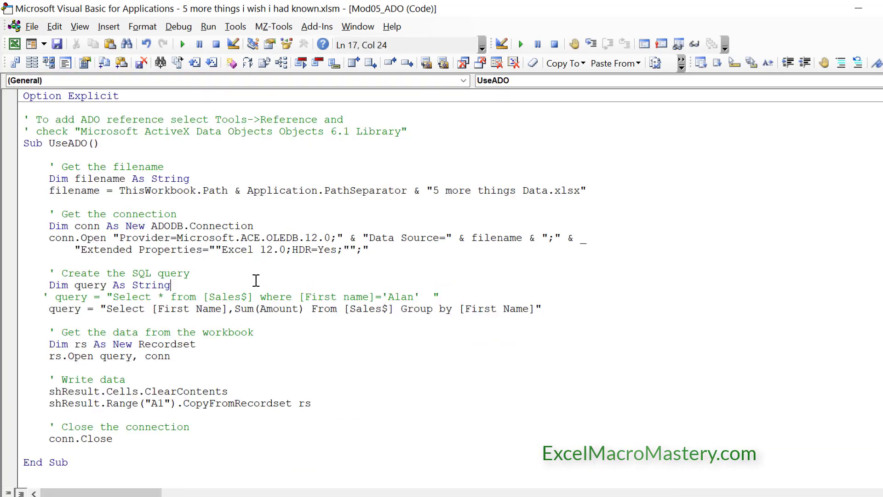
mouse_move(261, 204)
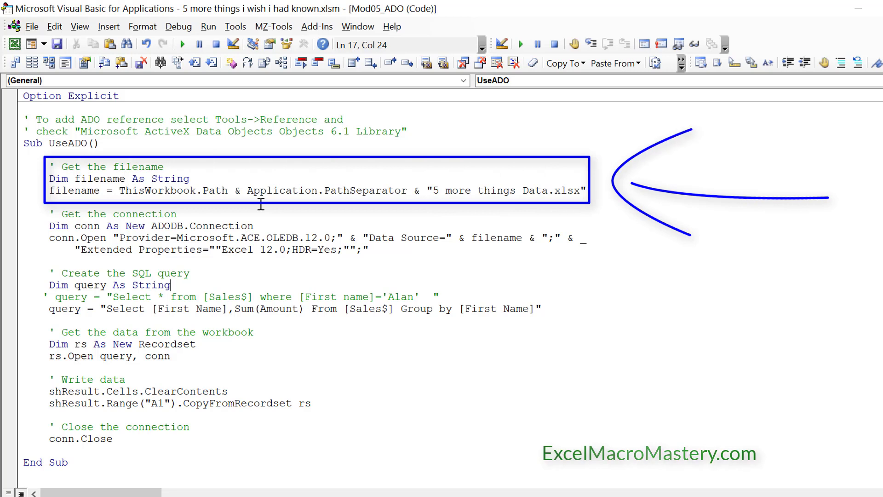
mouse_move(233, 190)
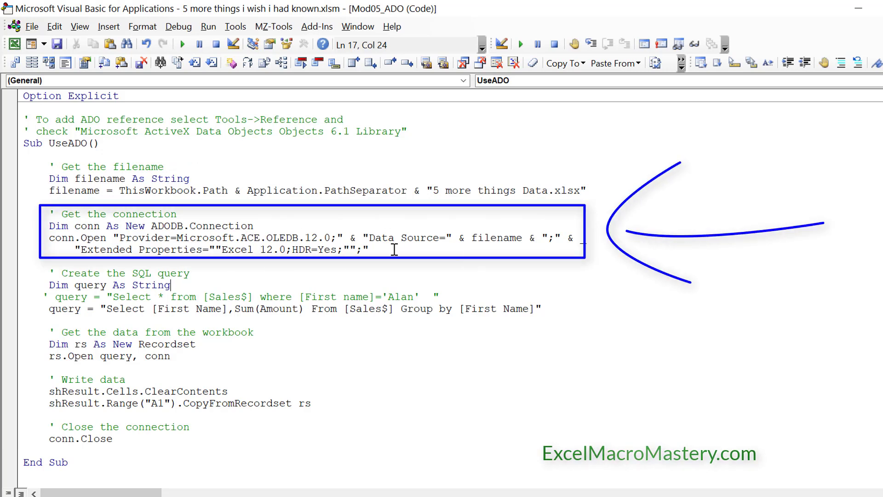
drag(115, 237, 369, 249)
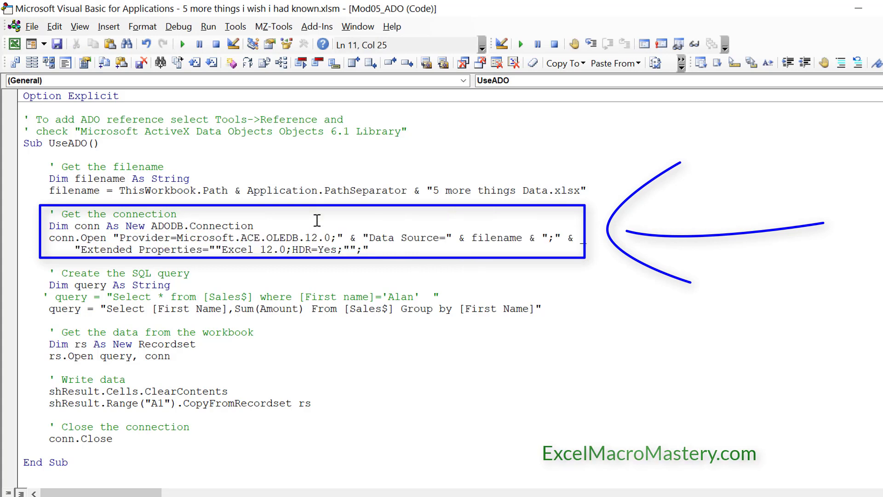
mouse_move(346, 221)
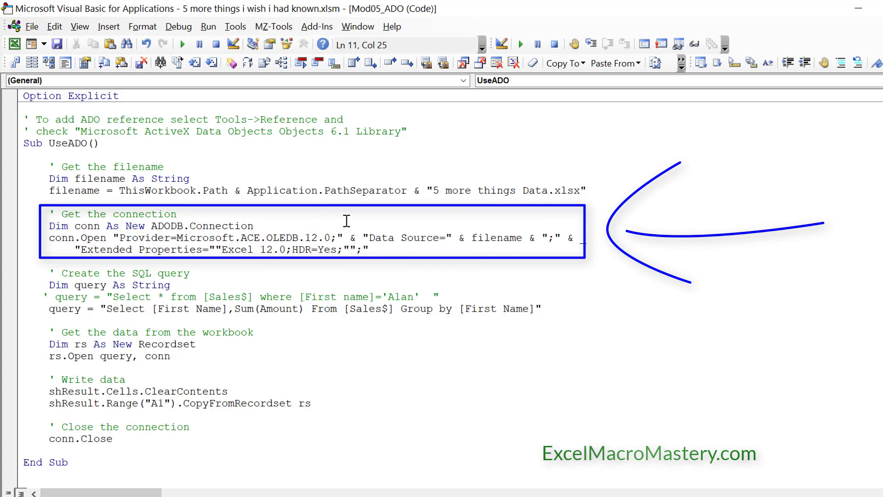
mouse_move(475, 265)
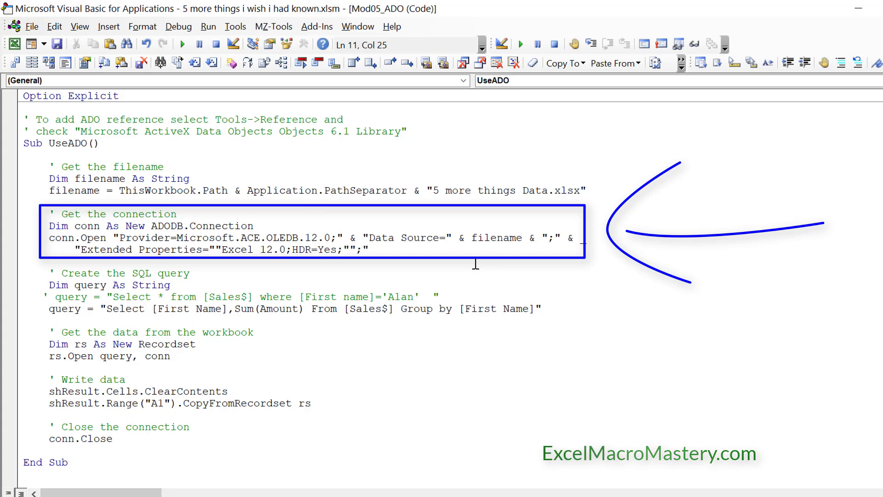
click(176, 214)
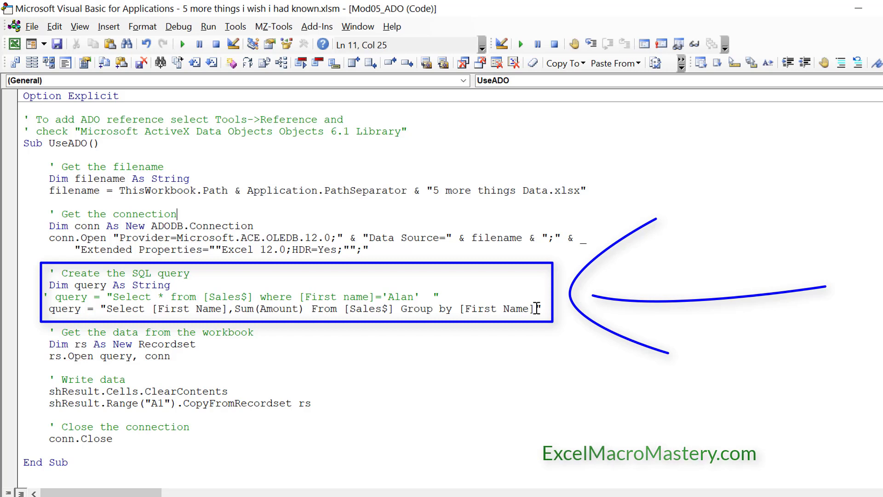
mouse_move(344, 337)
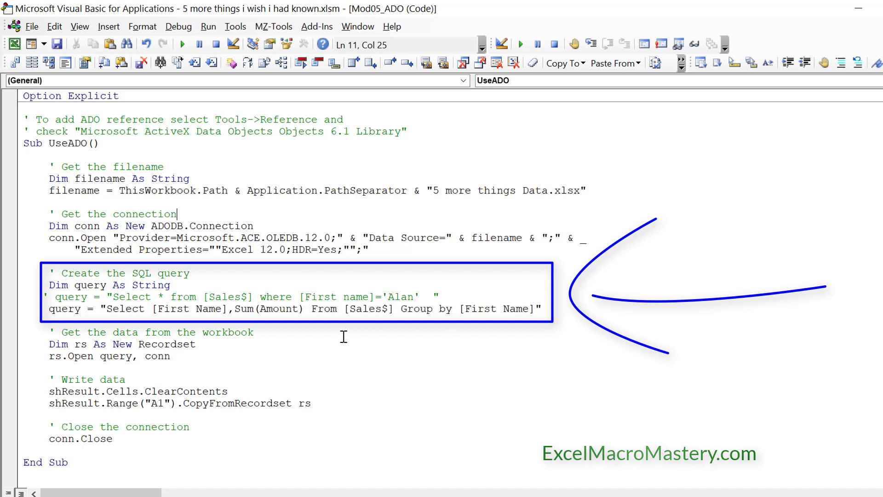
mouse_move(340, 321)
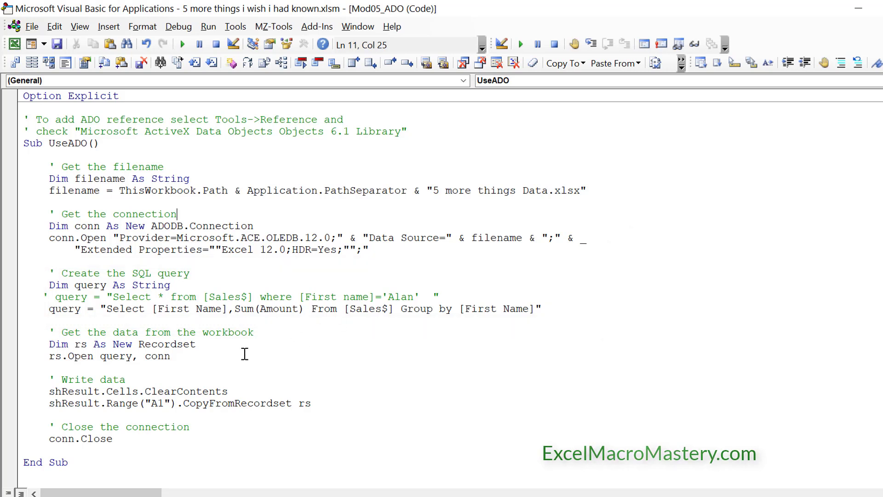
mouse_move(242, 357)
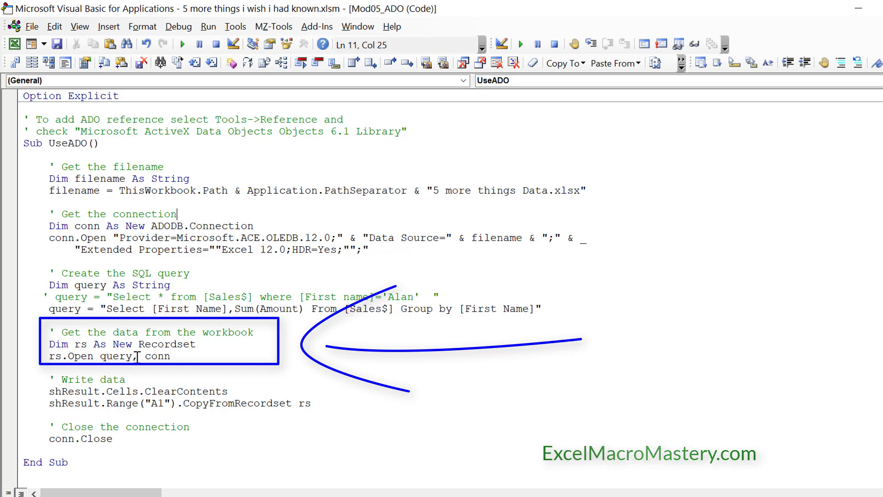
mouse_move(286, 351)
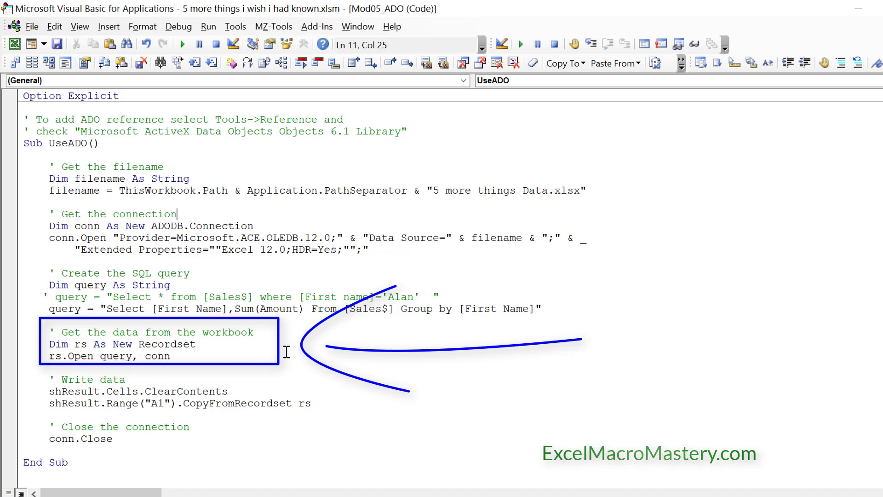
mouse_move(242, 206)
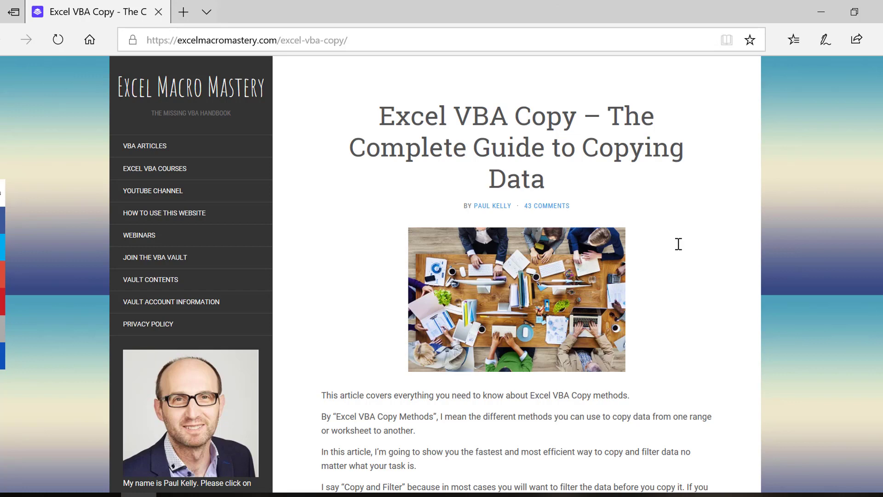
Scroll the Excel VBA Copy article and jump to section 10.4 Using ADO and SQL.
scroll(down, 3)
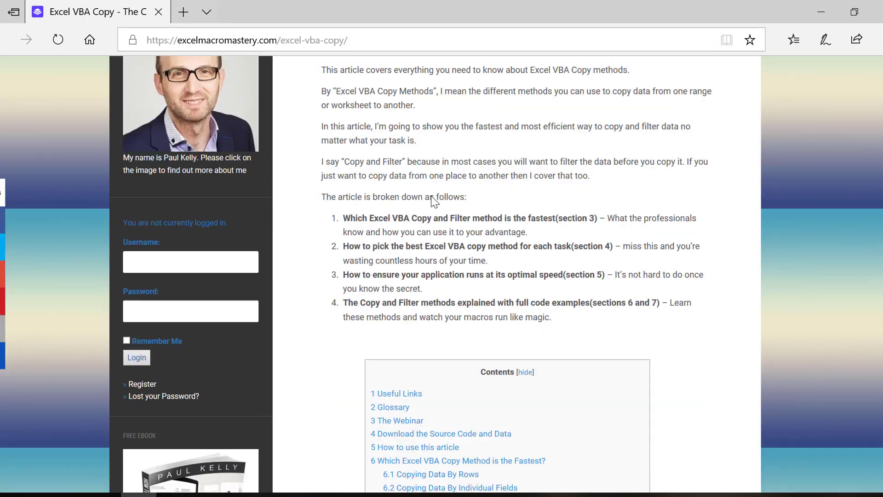
scroll(down, 3)
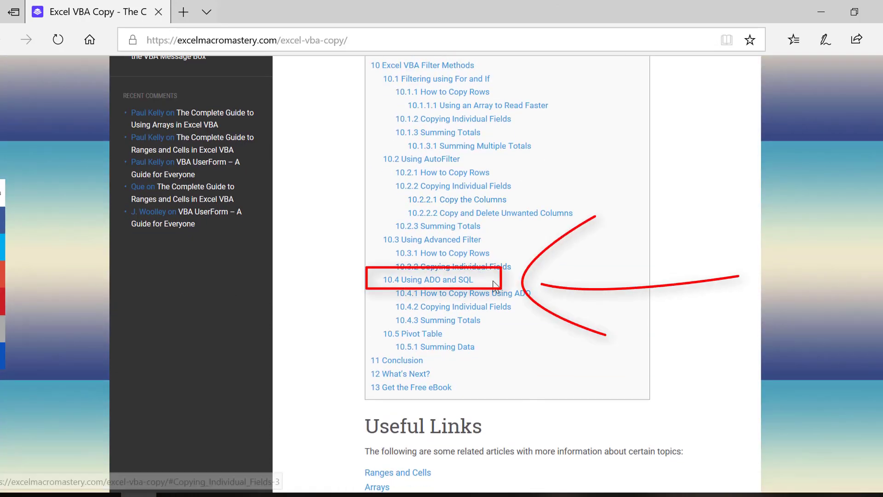
click(427, 280)
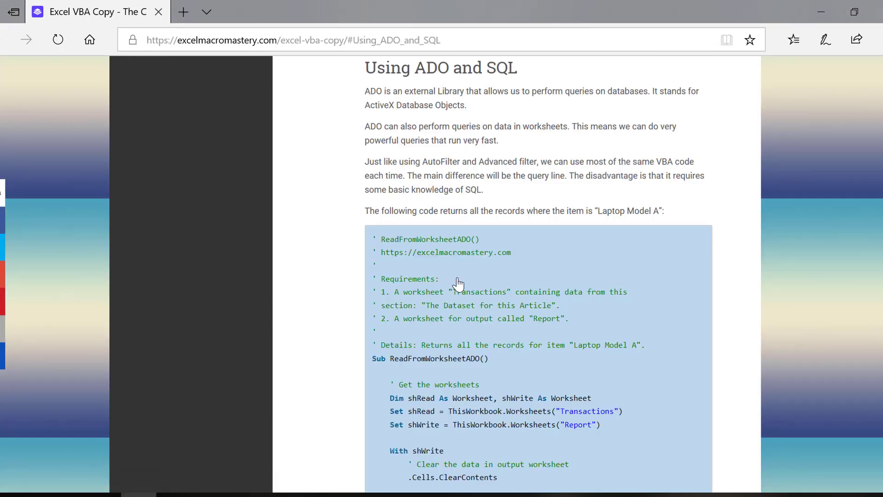
scroll(down, 3)
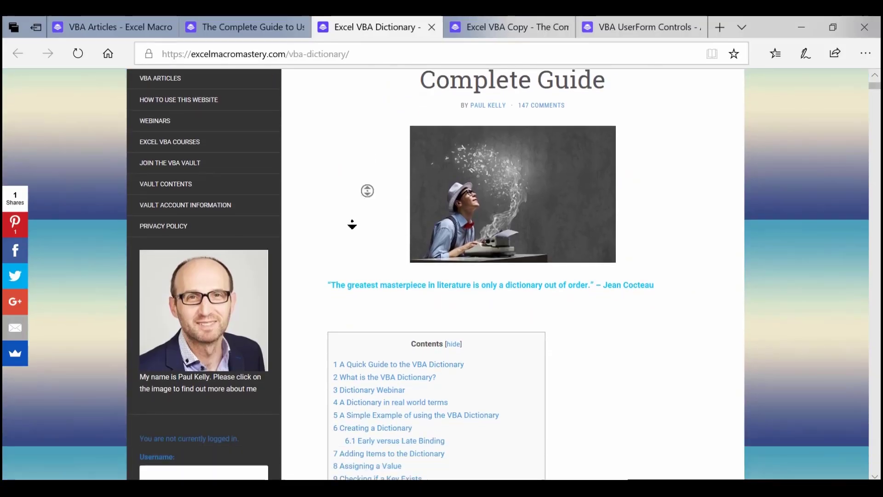
Scroll the Dictionary guide, then reveal 'See solution to Activity 1' on the VBA tutorial.
scroll(down, 3)
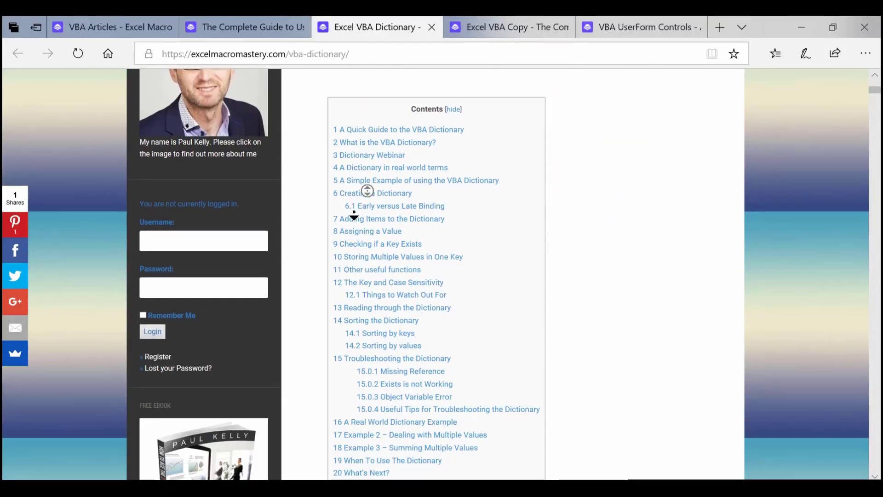
scroll(down, 3)
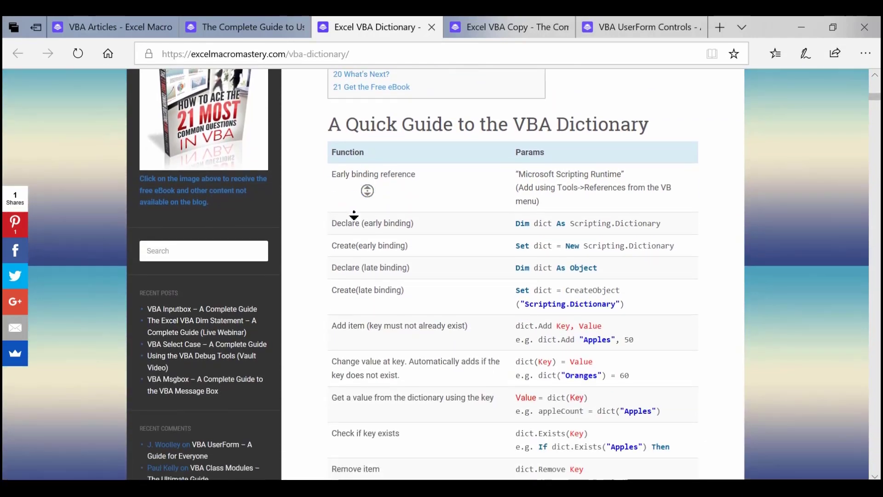
scroll(down, 3)
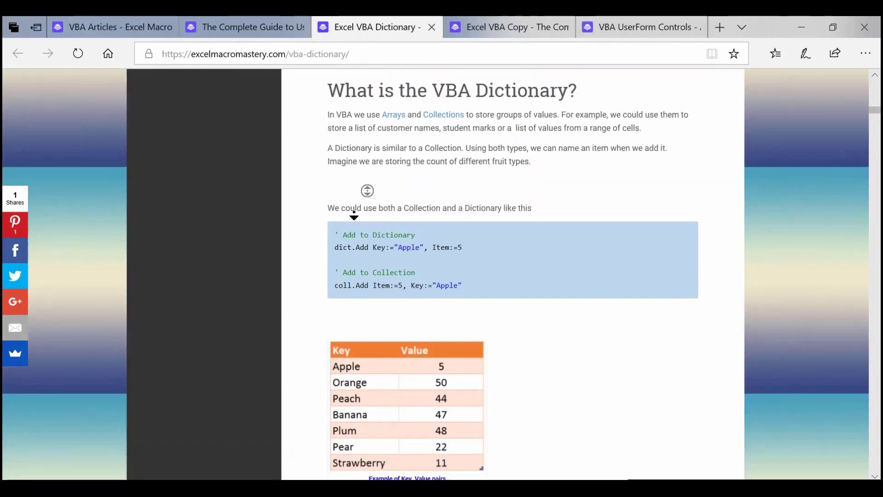
scroll(down, 3)
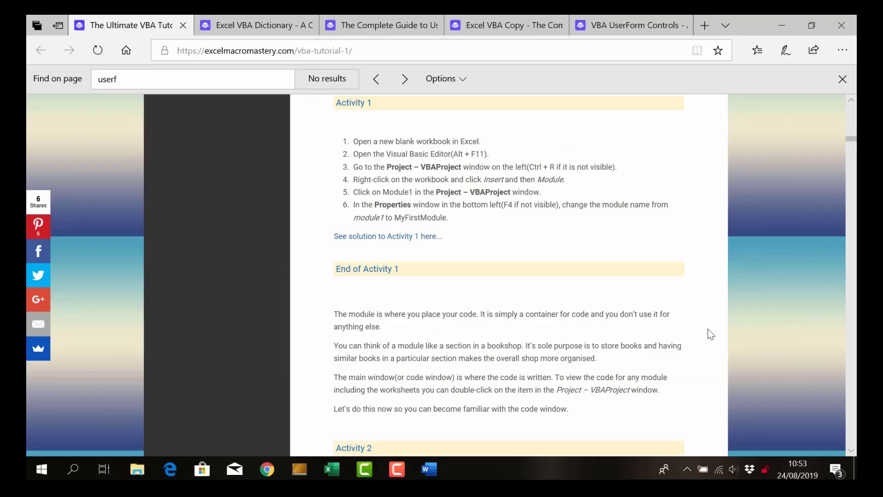
mouse_move(431, 246)
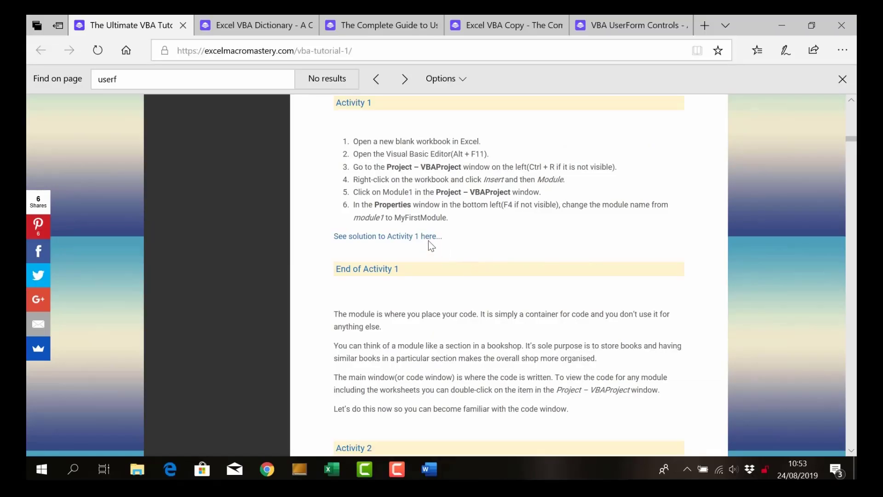
click(387, 236)
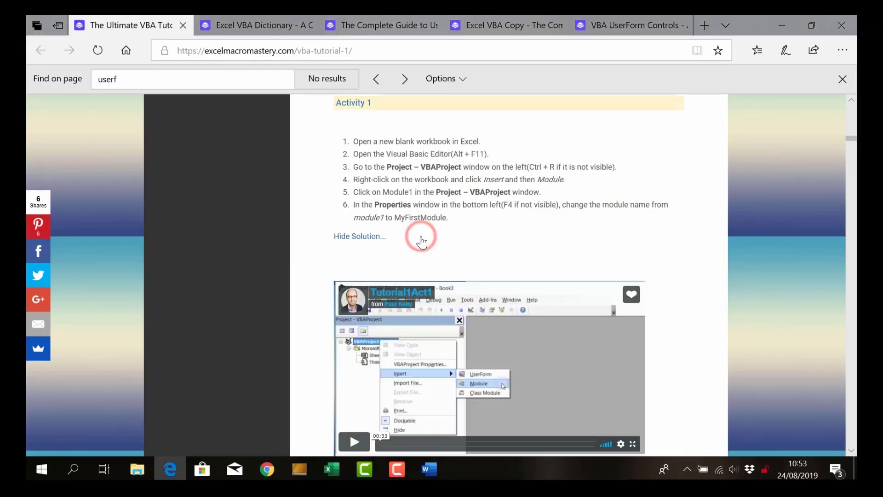